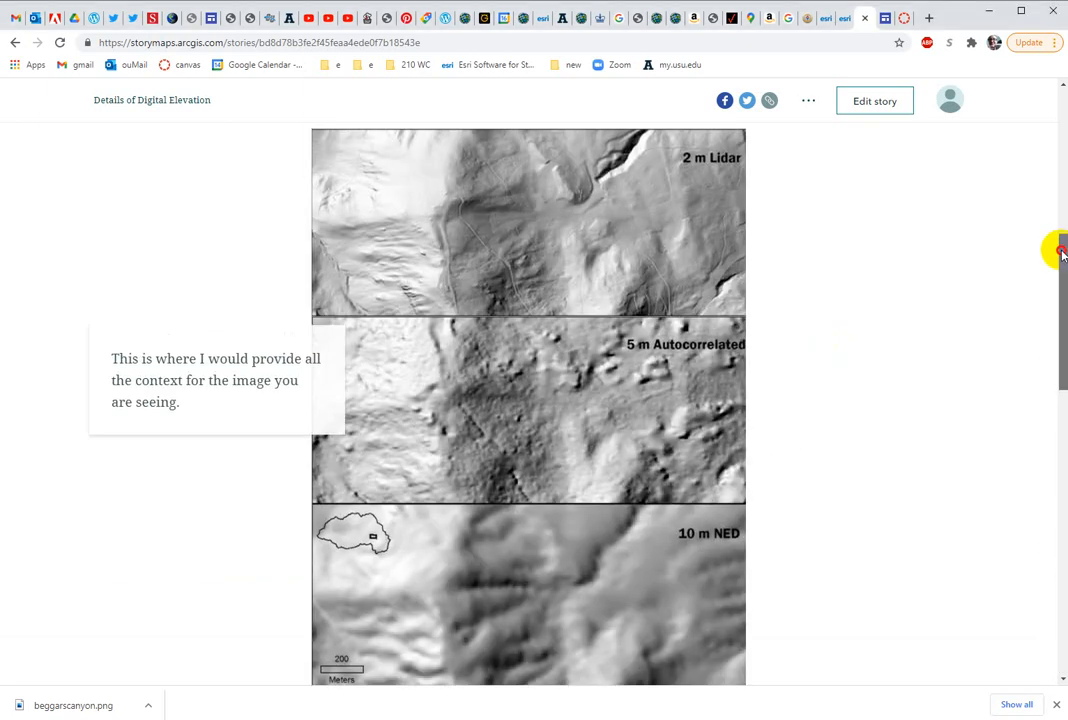
# Republish the Details of Digital Elevation story with Everyone (Public) sharing
pyautogui.scroll(3)
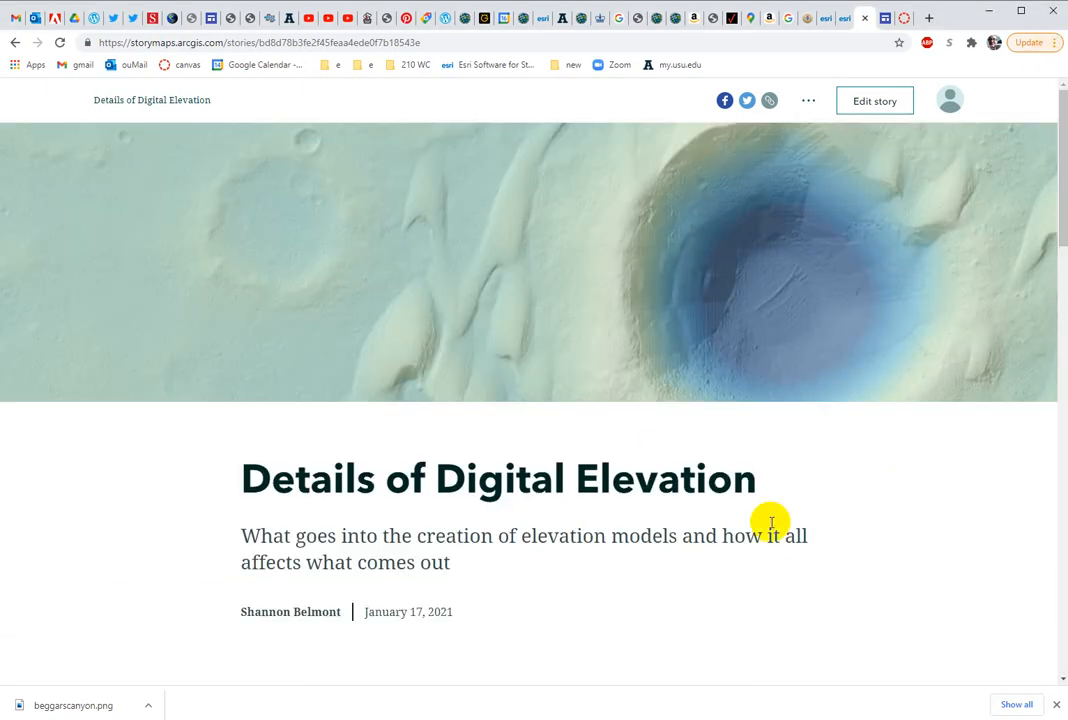
pyautogui.moveTo(882, 503)
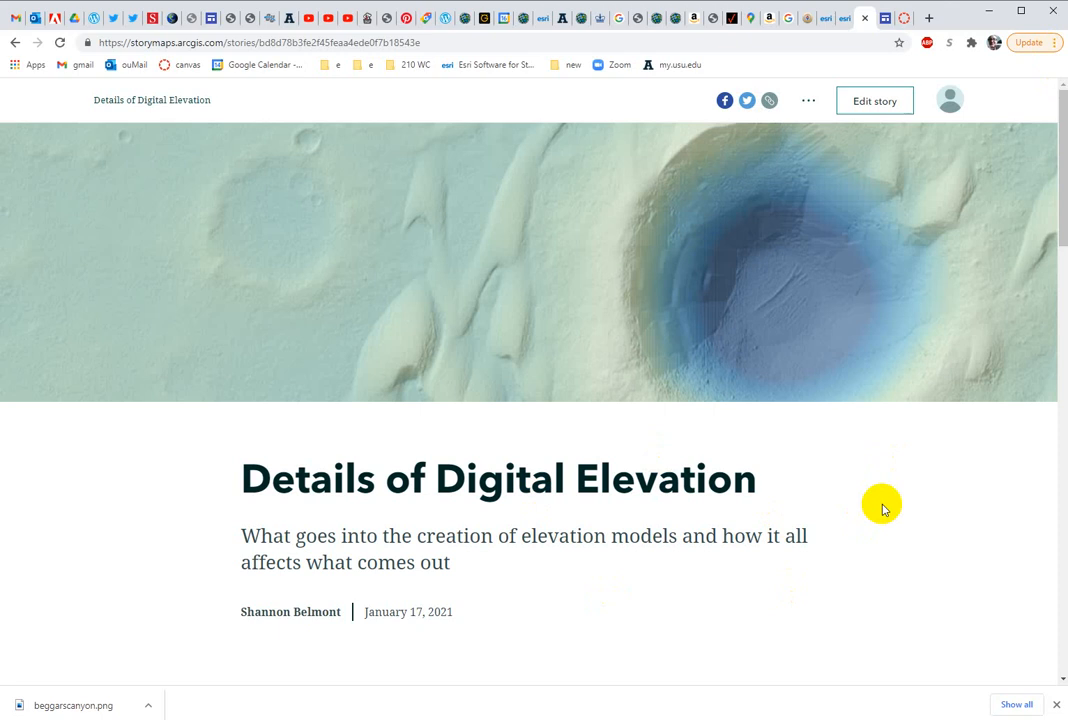
pyautogui.moveTo(880, 160)
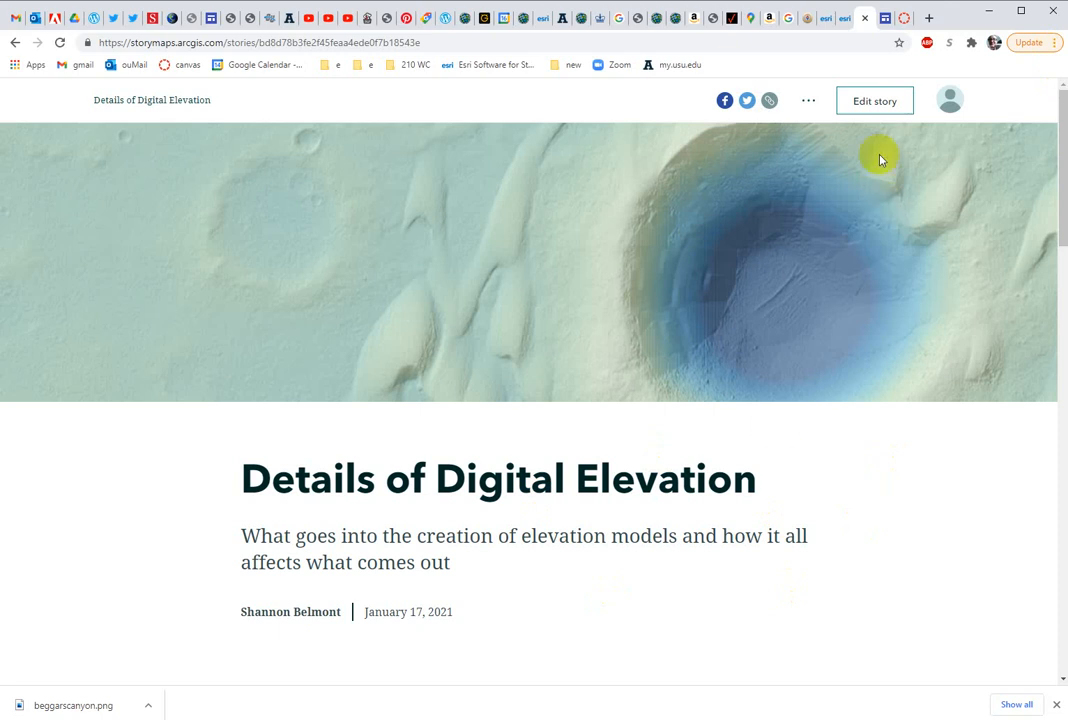
pyautogui.click(873, 100)
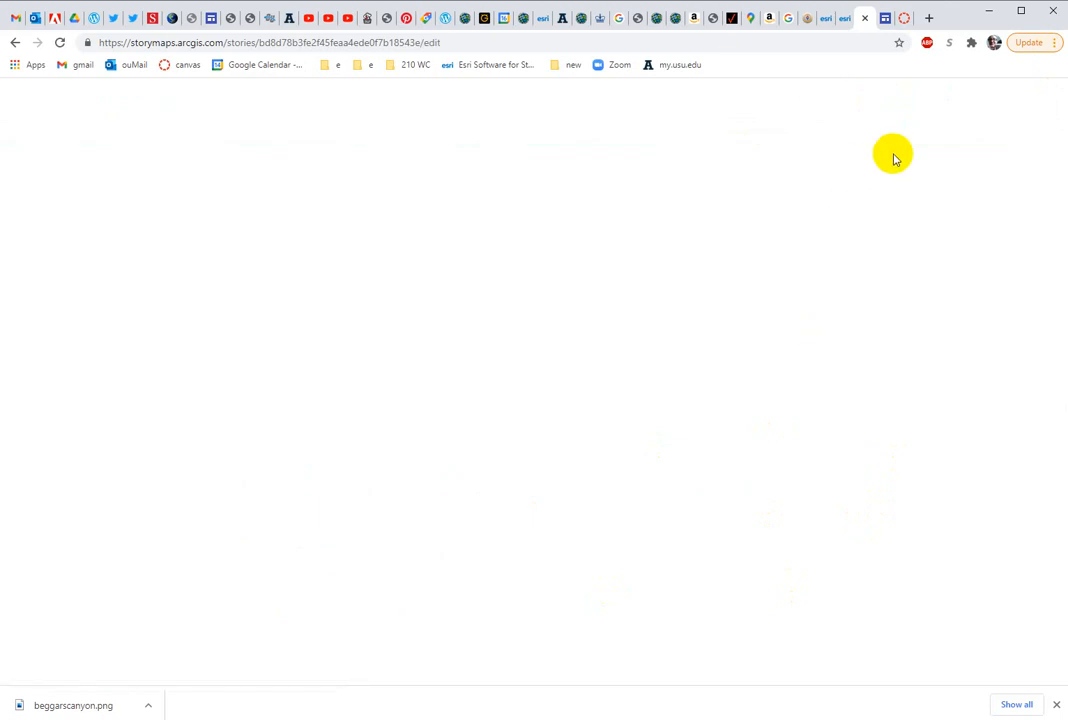
pyautogui.click(810, 100)
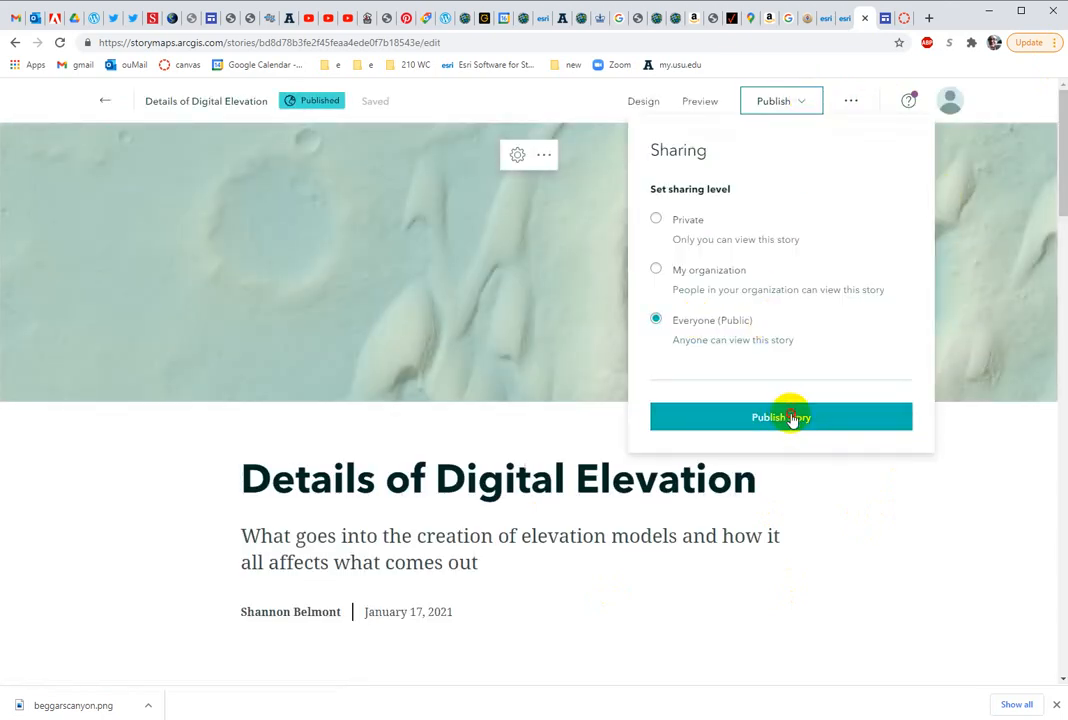
pyautogui.click(781, 417)
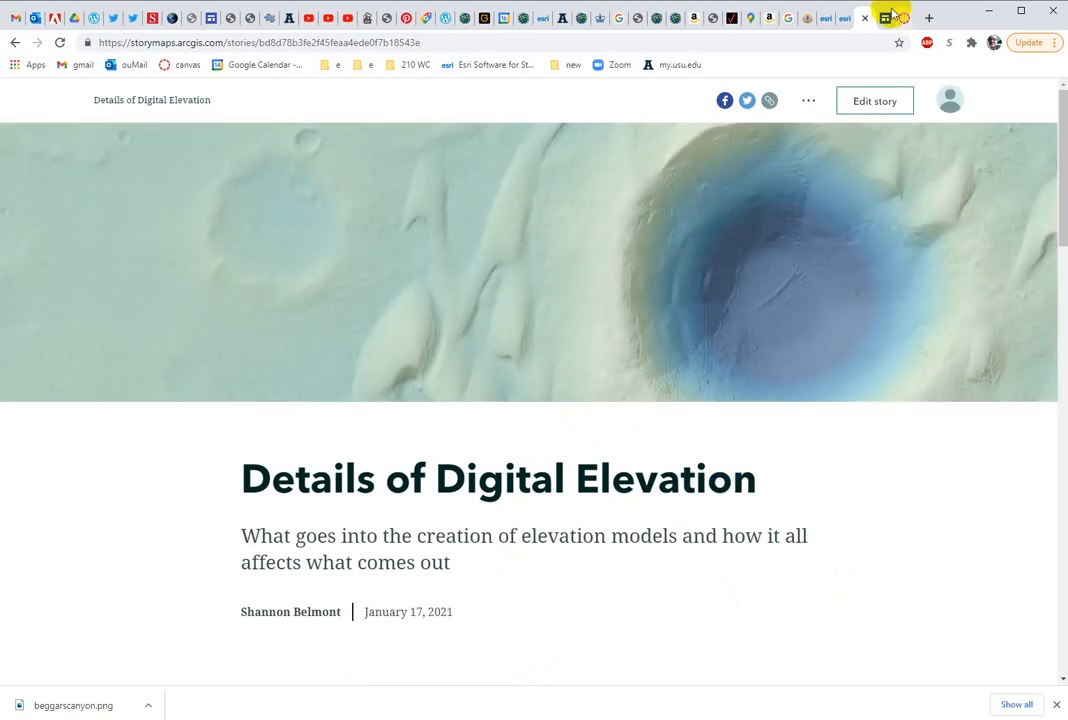
# Switch to the swingbelmontGIS site editor and select the empty Storymaps page body
pyautogui.click(884, 18)
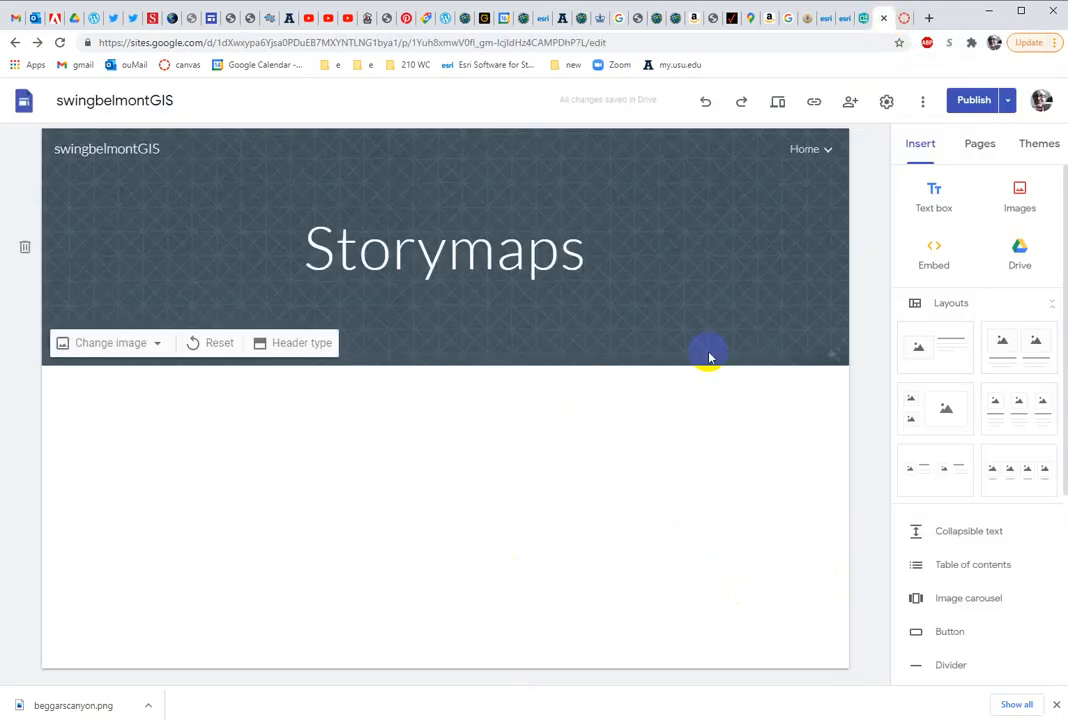
pyautogui.moveTo(725, 233)
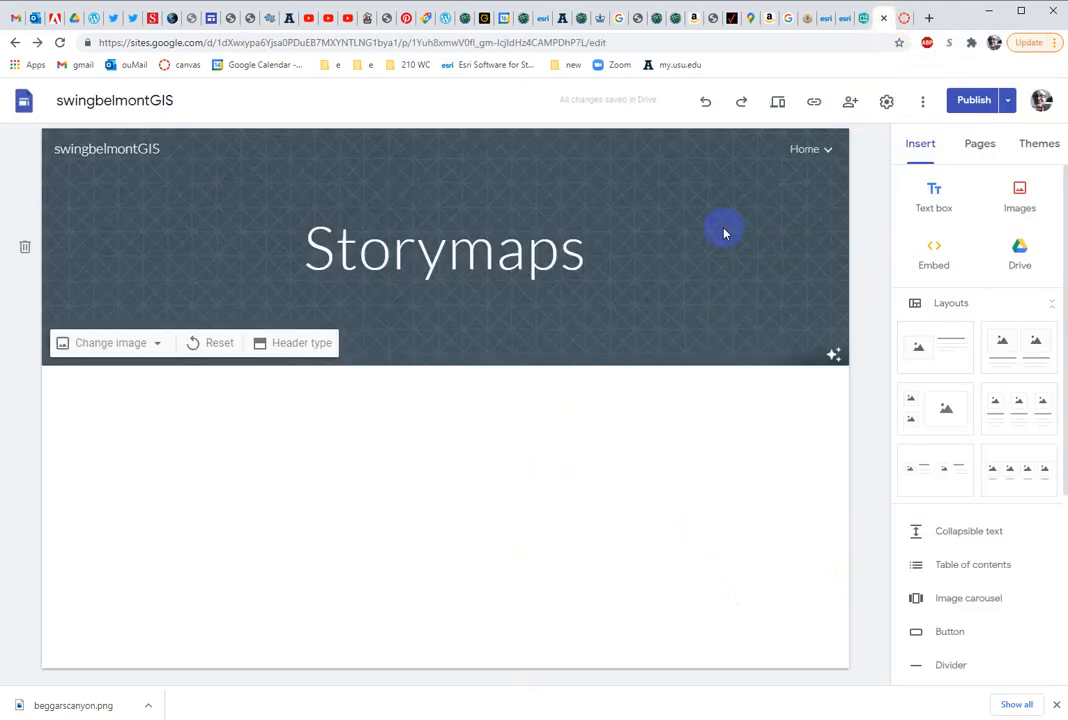
pyautogui.click(651, 501)
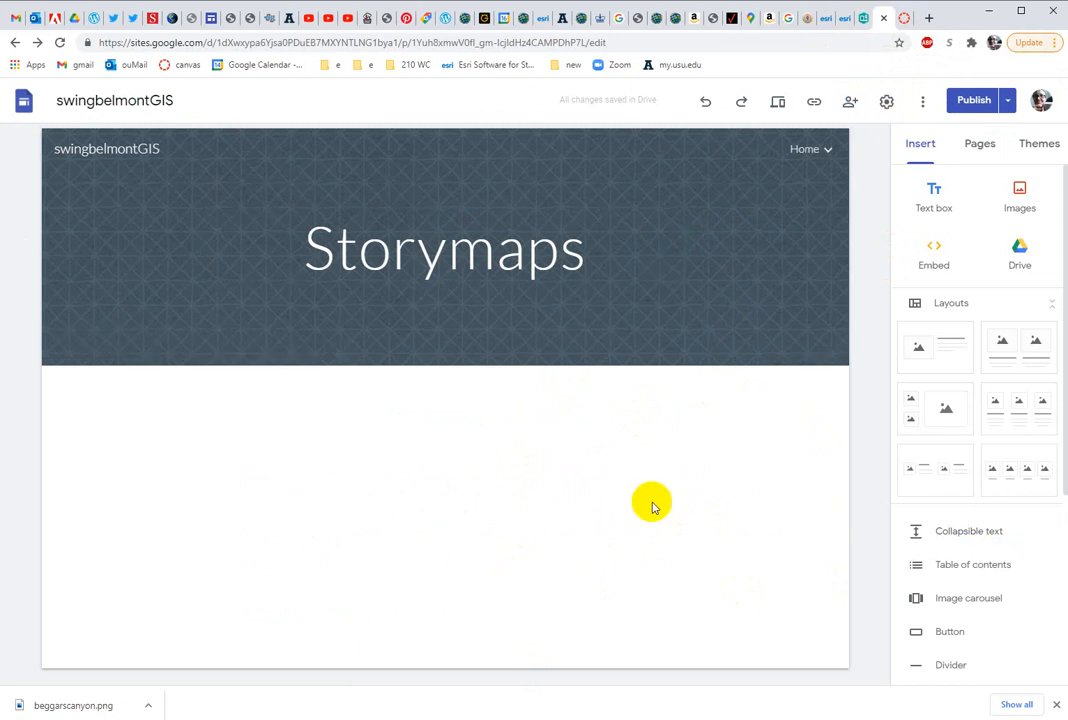
pyautogui.click(591, 298)
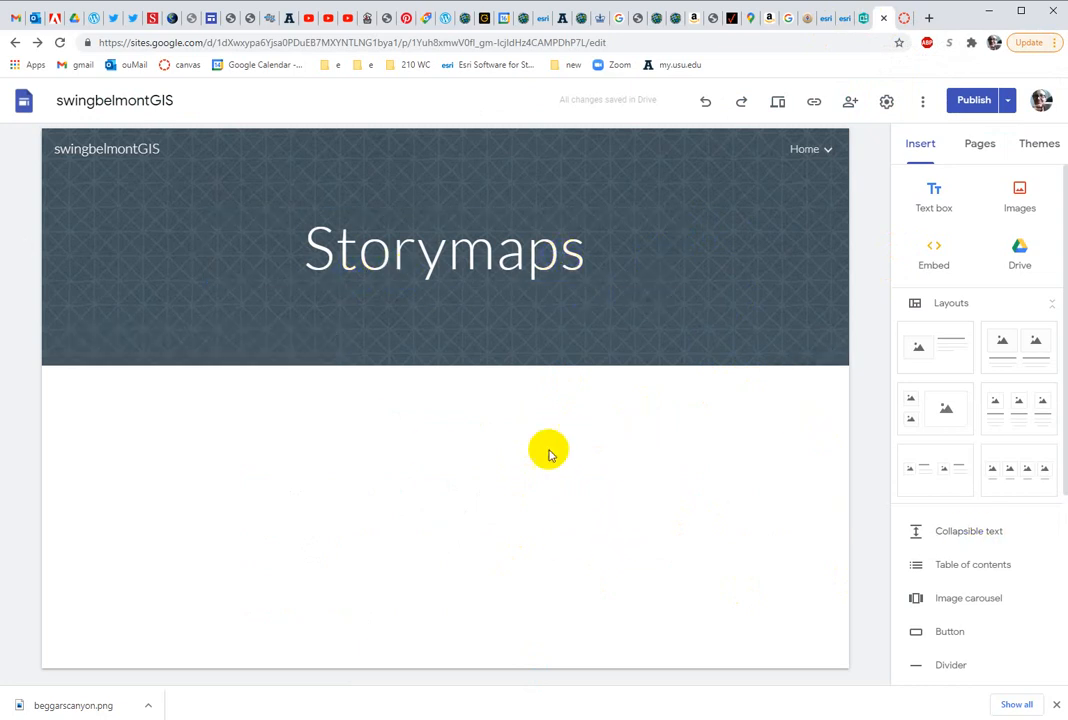
pyautogui.moveTo(1046, 278)
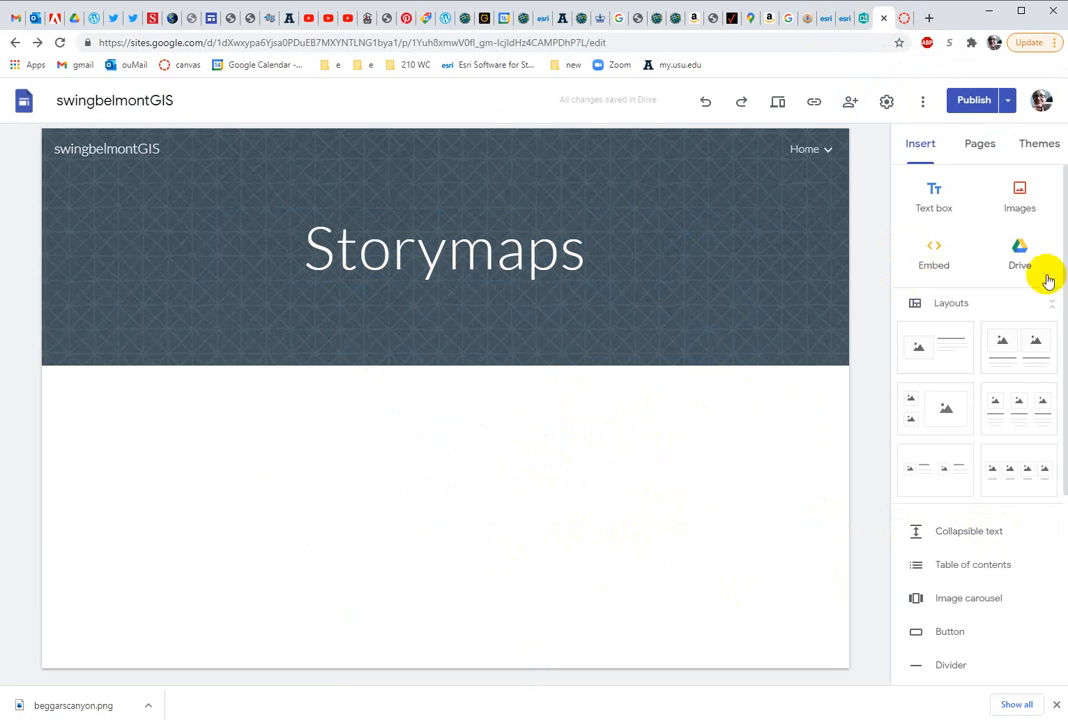
pyautogui.moveTo(919, 150)
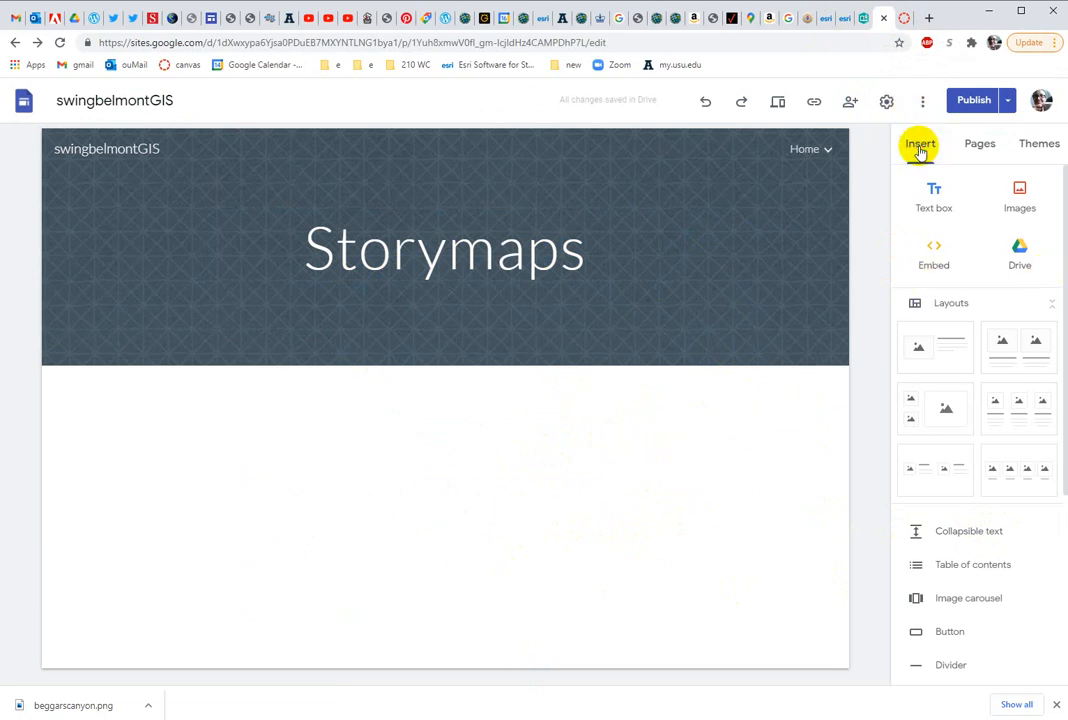
pyautogui.moveTo(933, 255)
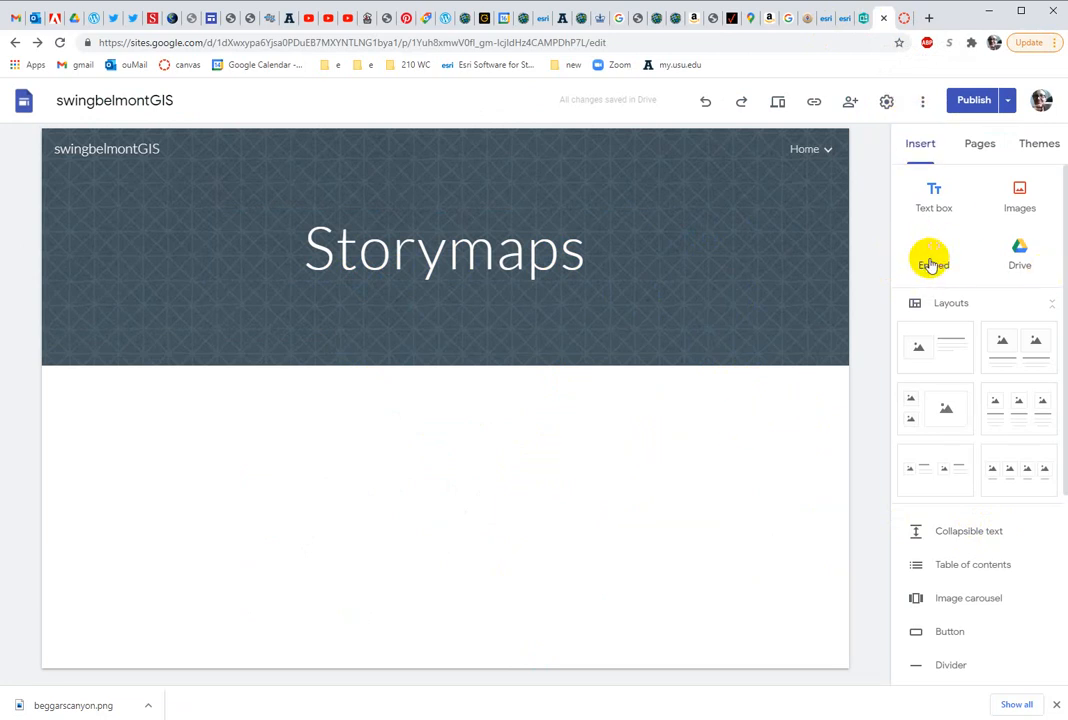
pyautogui.moveTo(213, 418)
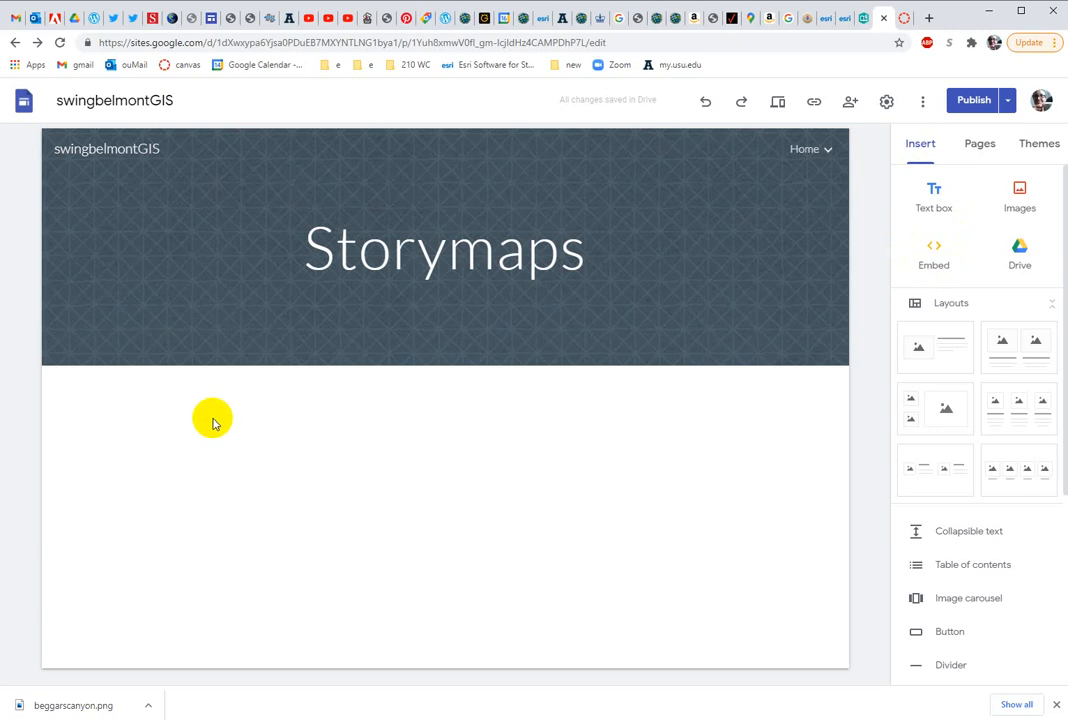
pyautogui.moveTo(557, 446)
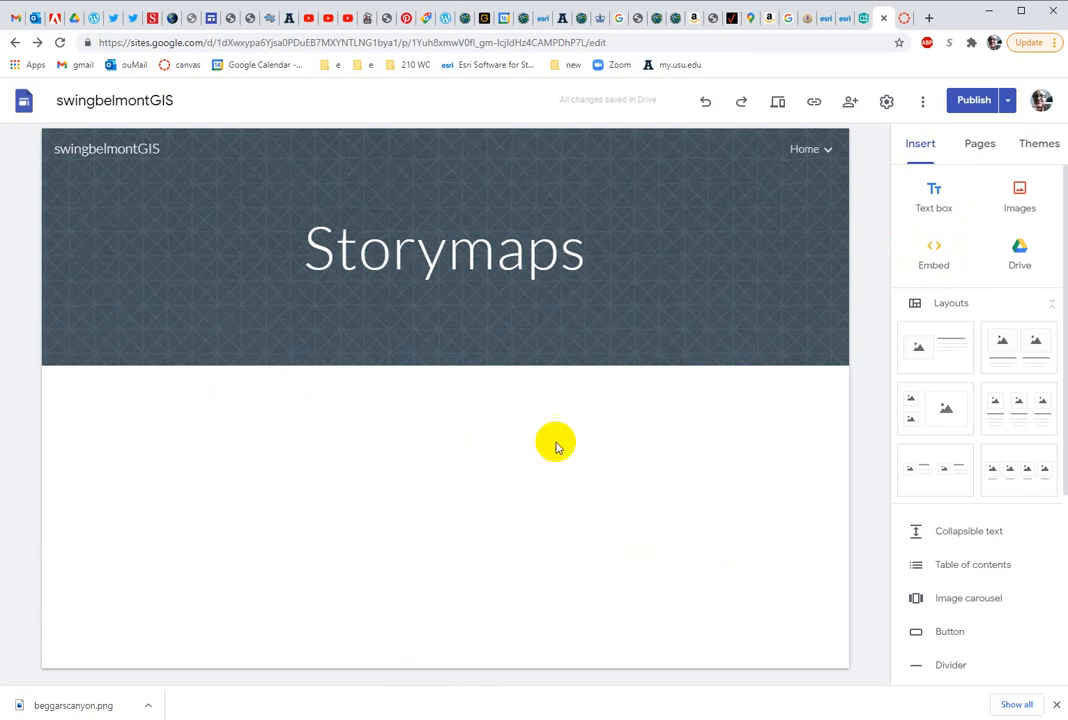
pyautogui.moveTo(728, 415)
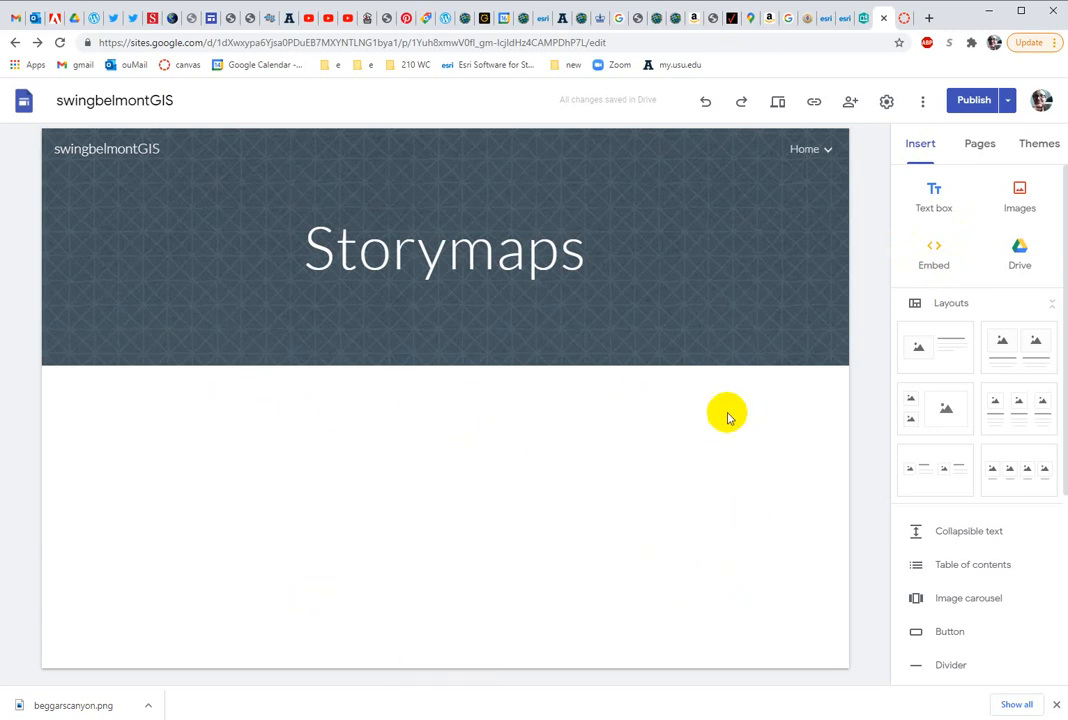
pyautogui.moveTo(368, 555)
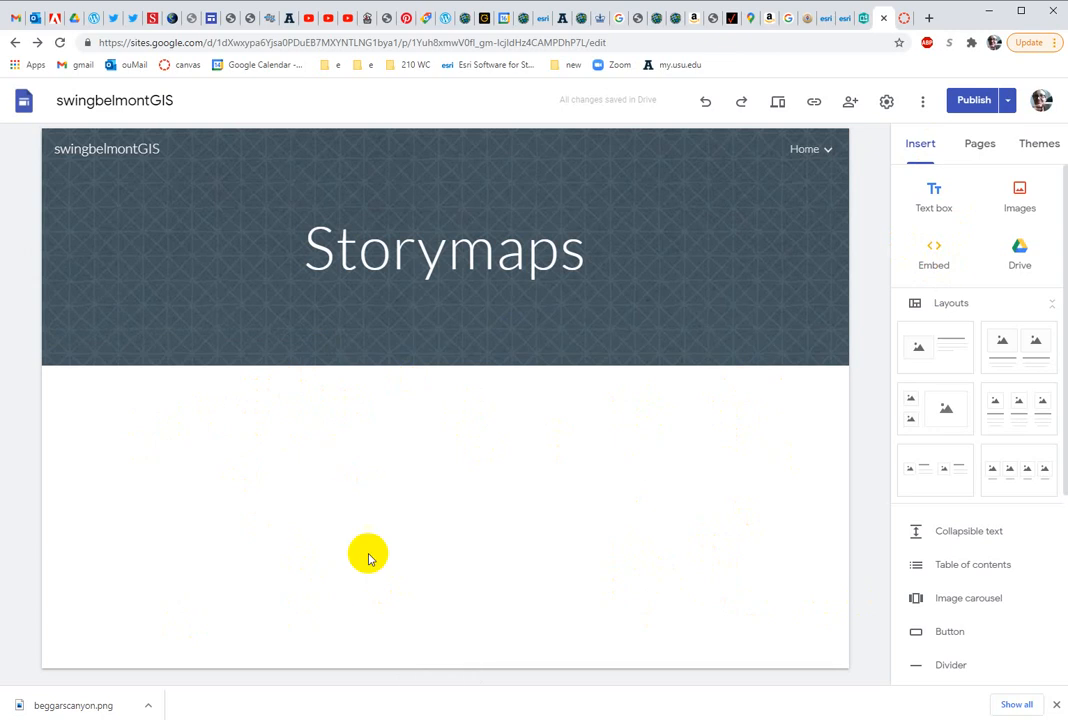
pyautogui.moveTo(868, 202)
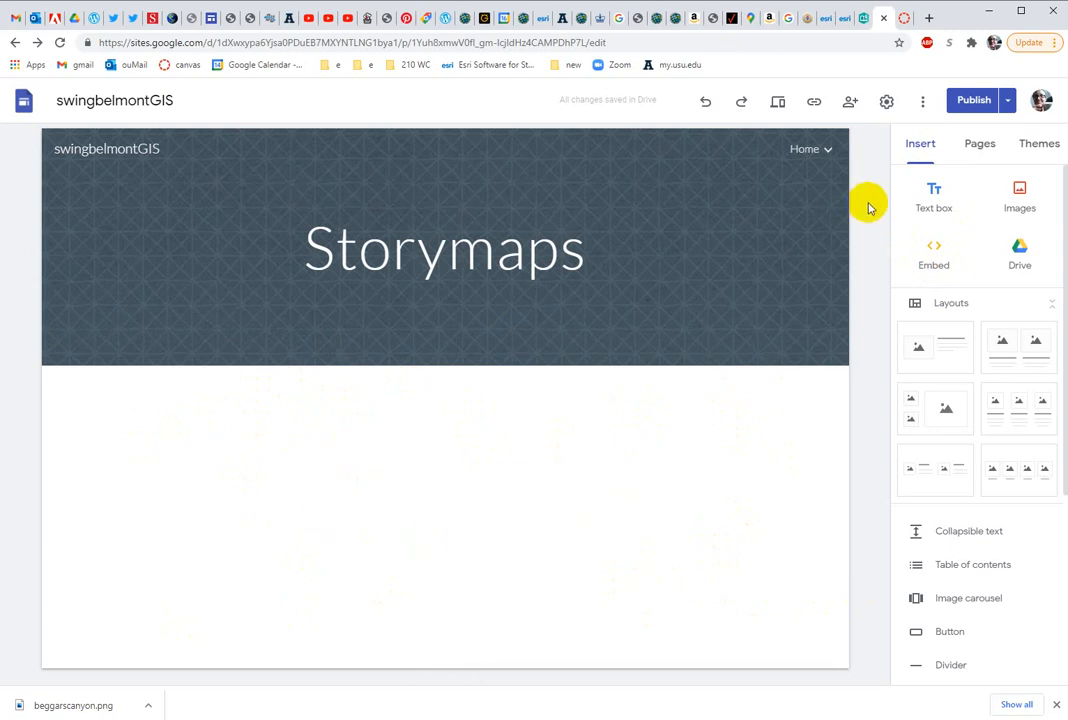
pyautogui.moveTo(905, 18)
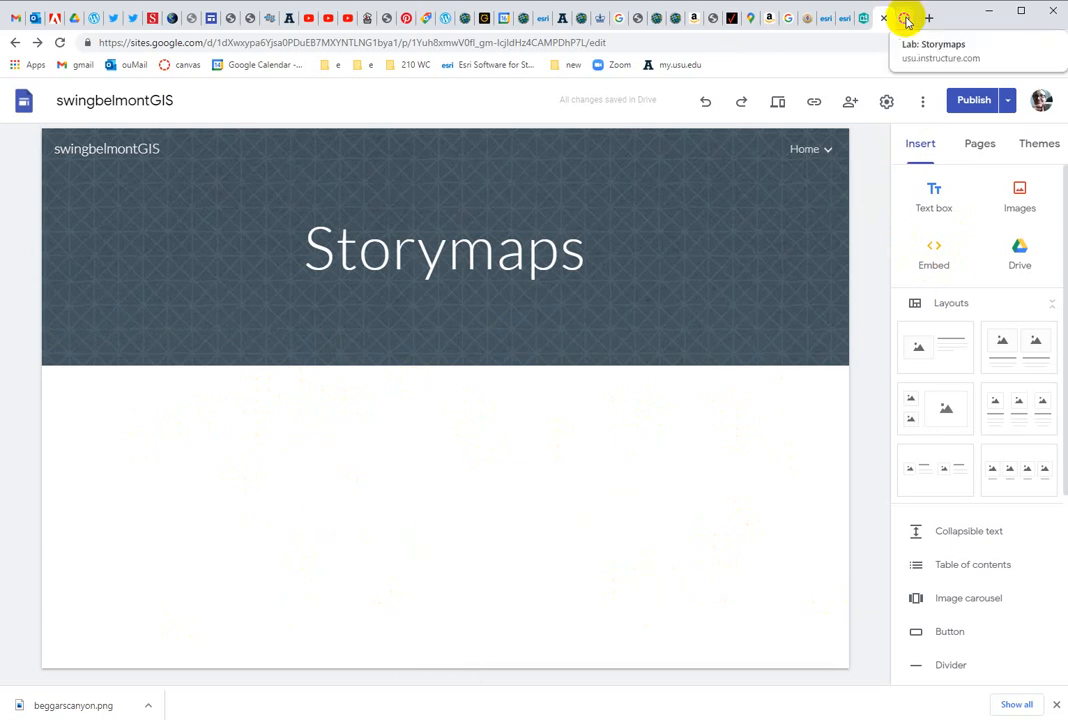
# Start an Embed using the Embed code option, then go to the Canvas assignment
pyautogui.click(933, 253)
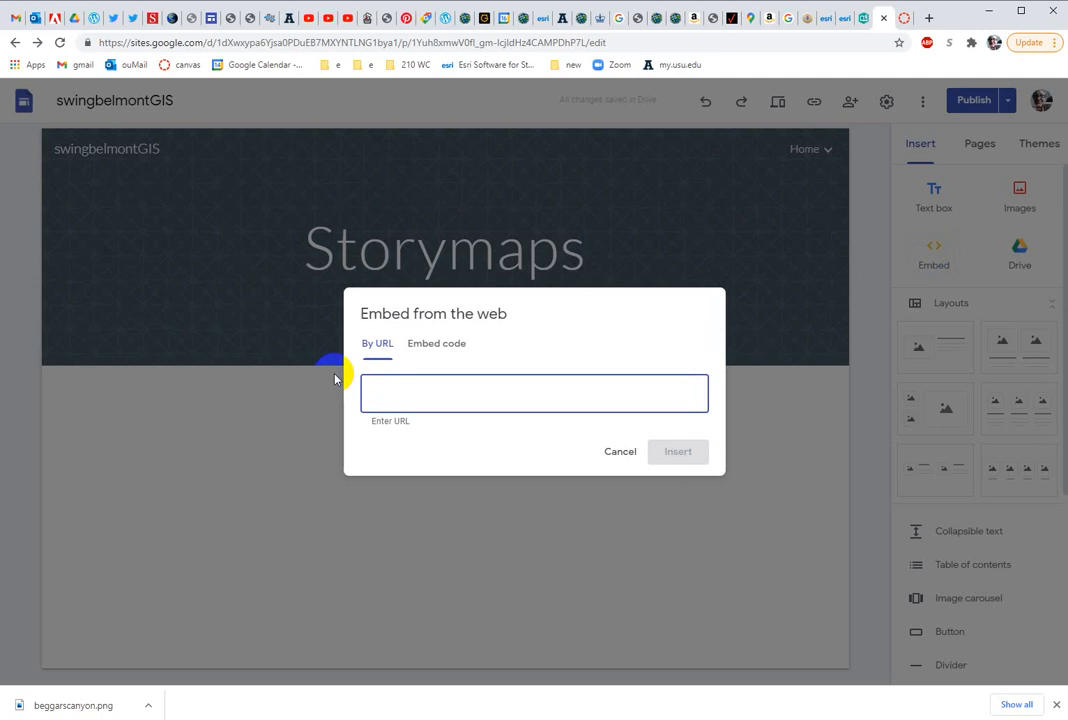
pyautogui.click(437, 343)
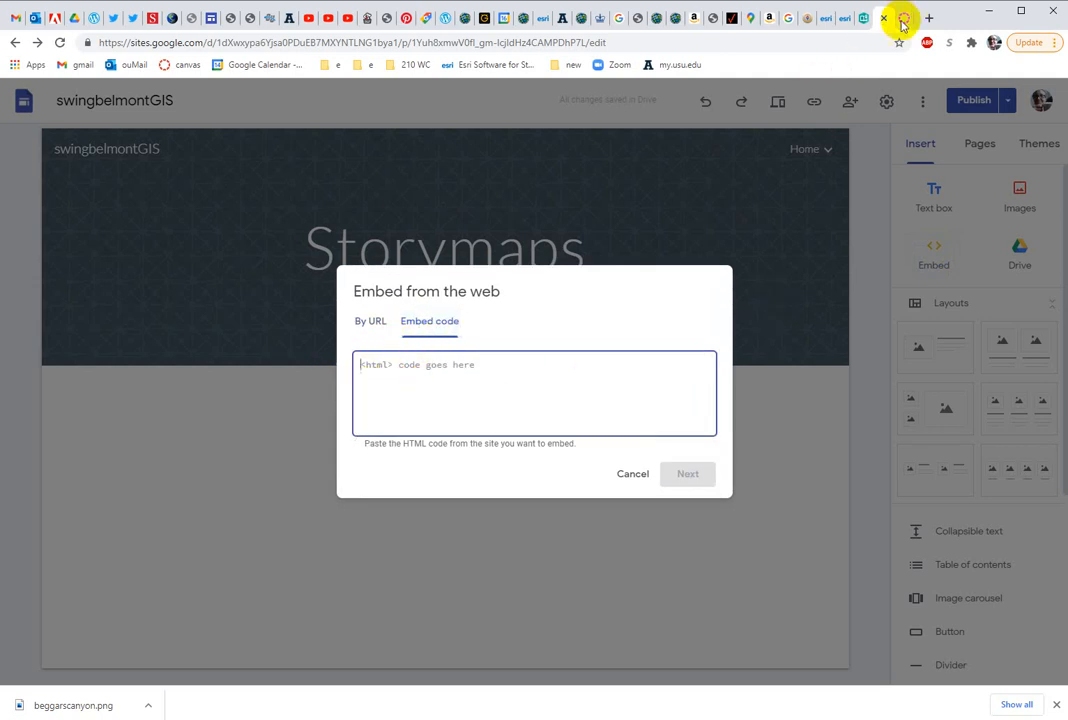
pyautogui.click(882, 18)
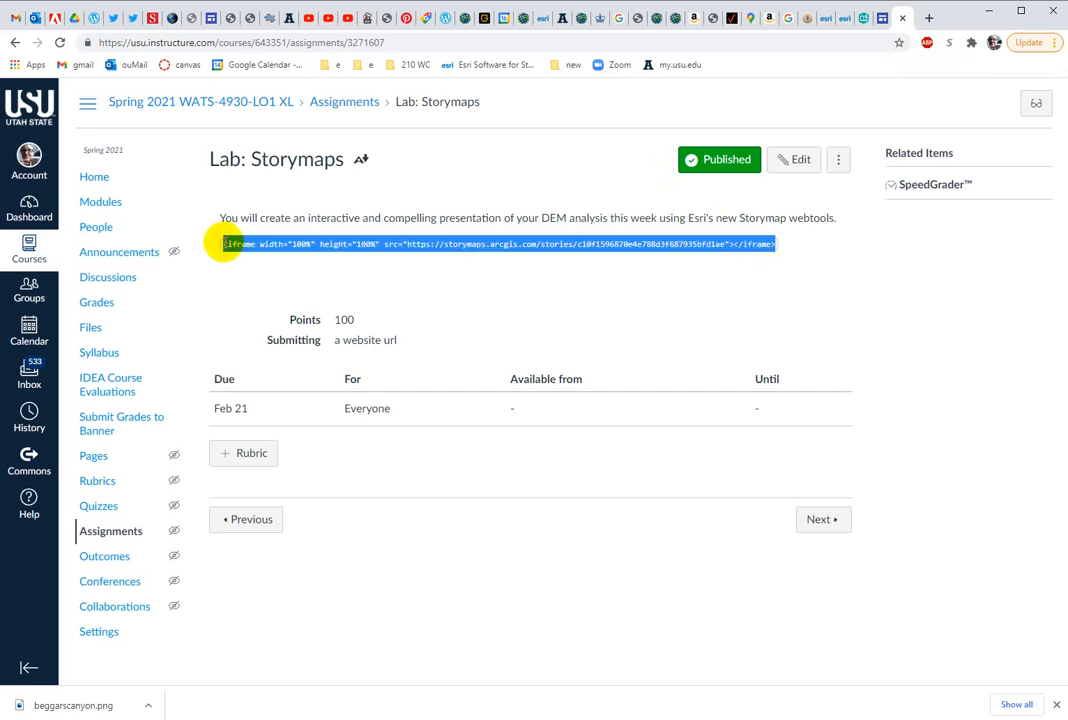
pyautogui.moveTo(676, 296)
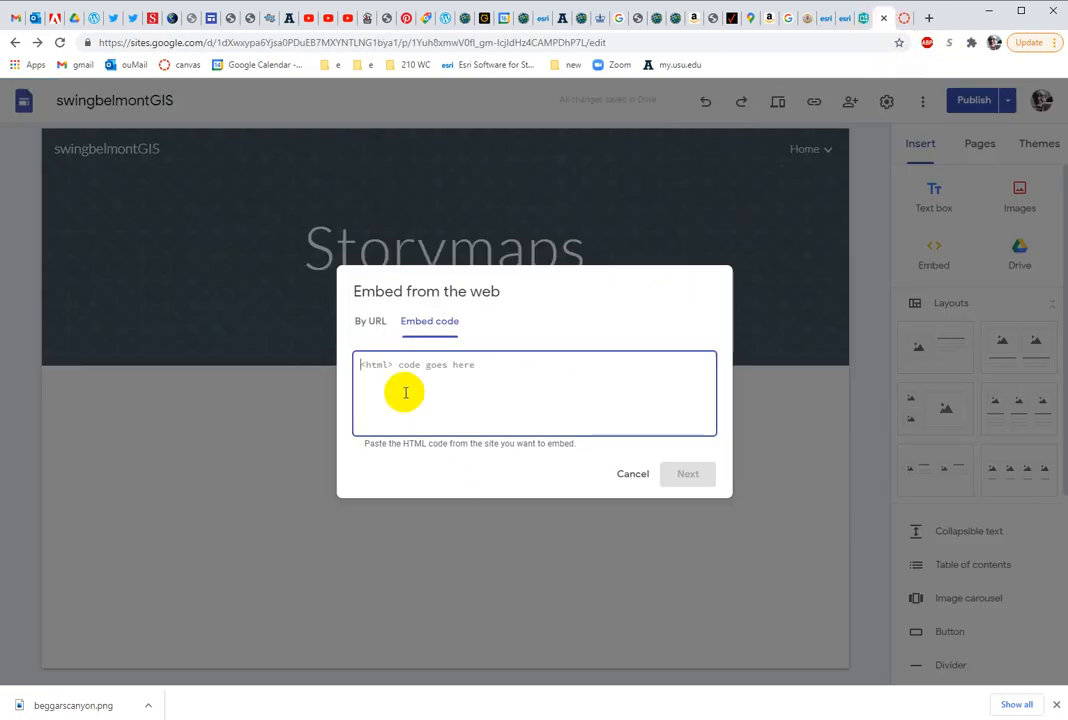
# Enter the StoryMap iframe code (storymaps.arcgis.com/stories/c10f1596…) from the assignment
pyautogui.write('<iframe width="100%" height="100%" src="https://storymaps.arcgis.com/stories/c10f1596870e4e788d3f687935bfd1ae"></iframe>')
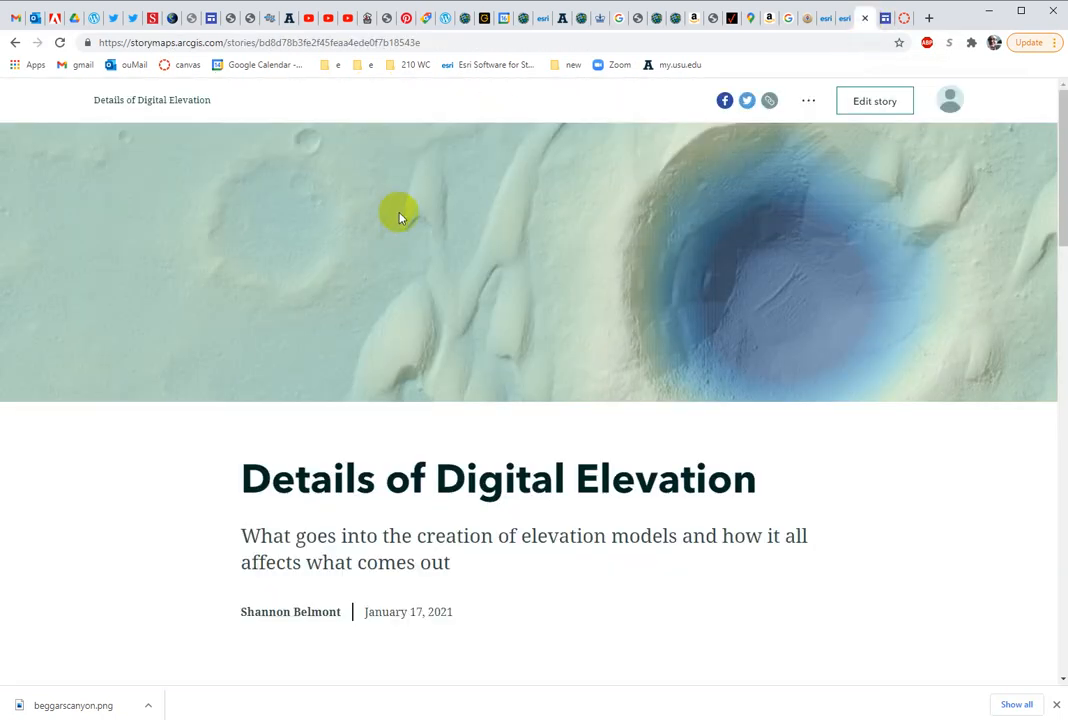
pyautogui.moveTo(875, 197)
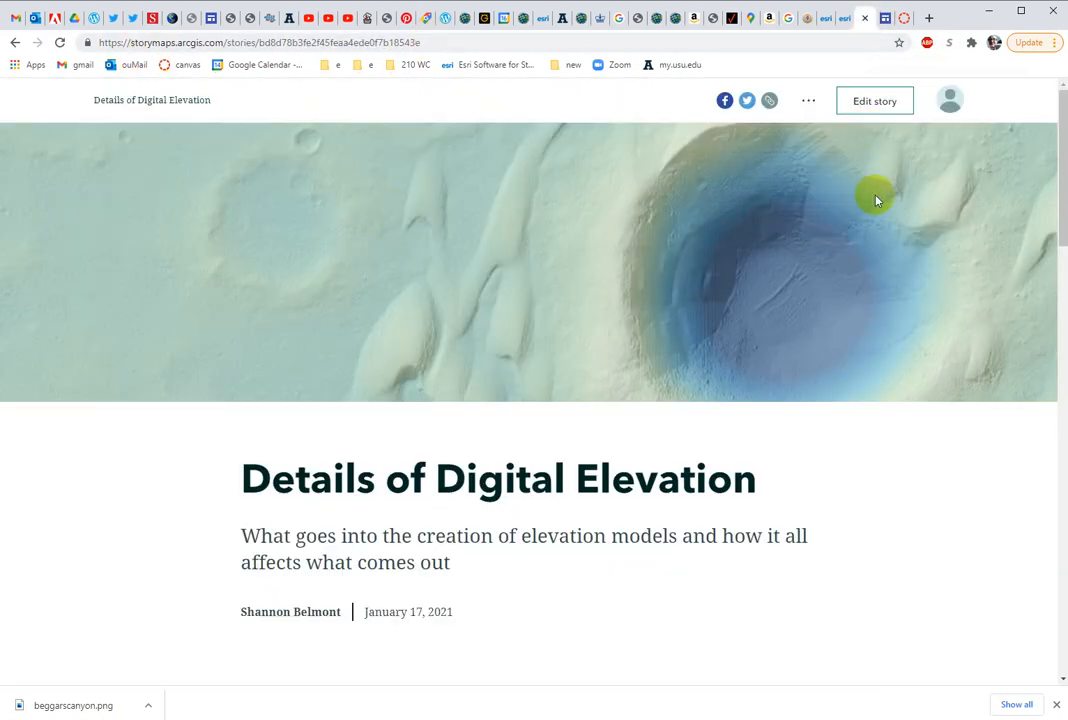
pyautogui.moveTo(874, 101)
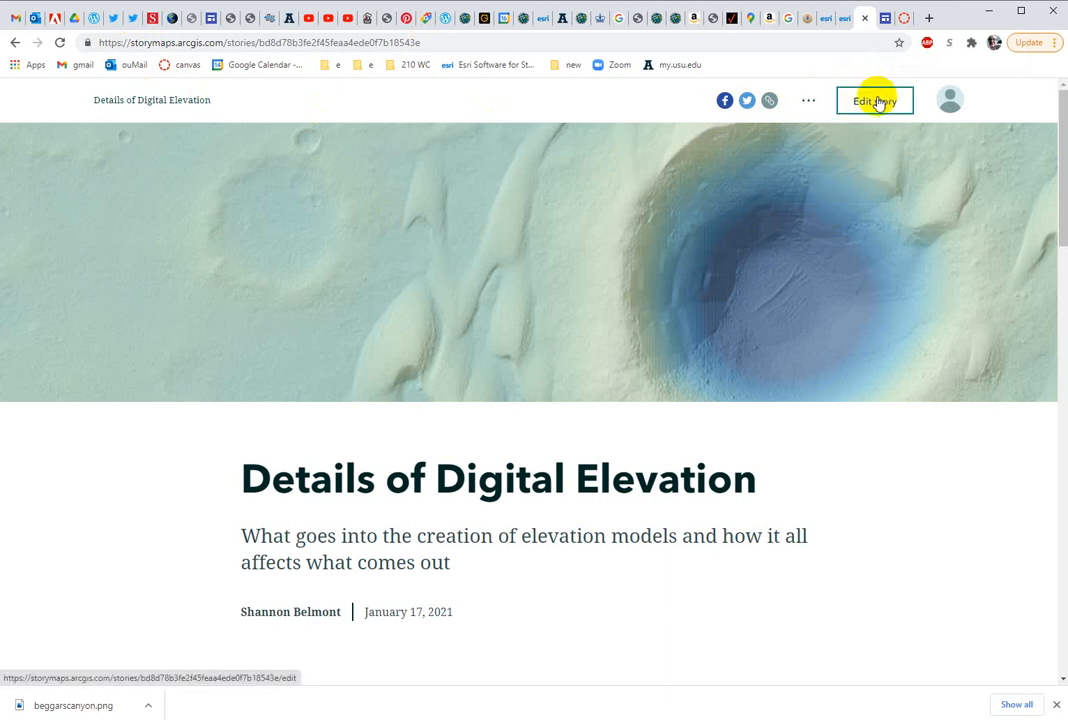
# Preview the Details of Digital Elevation story from its editor
pyautogui.click(874, 100)
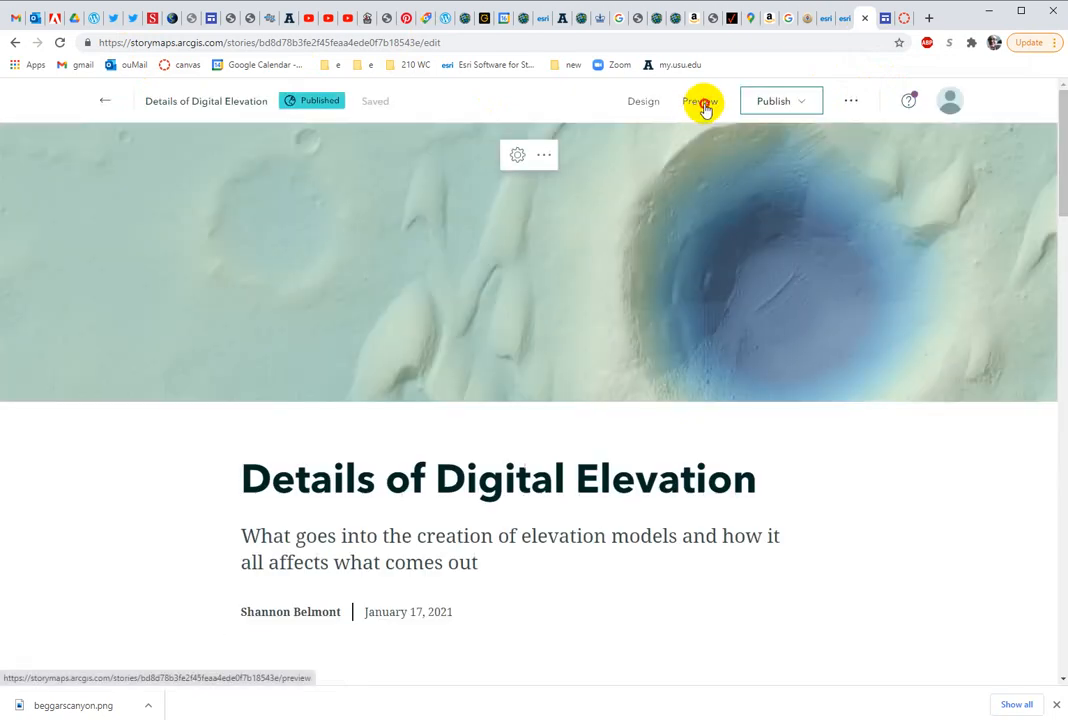
pyautogui.click(700, 101)
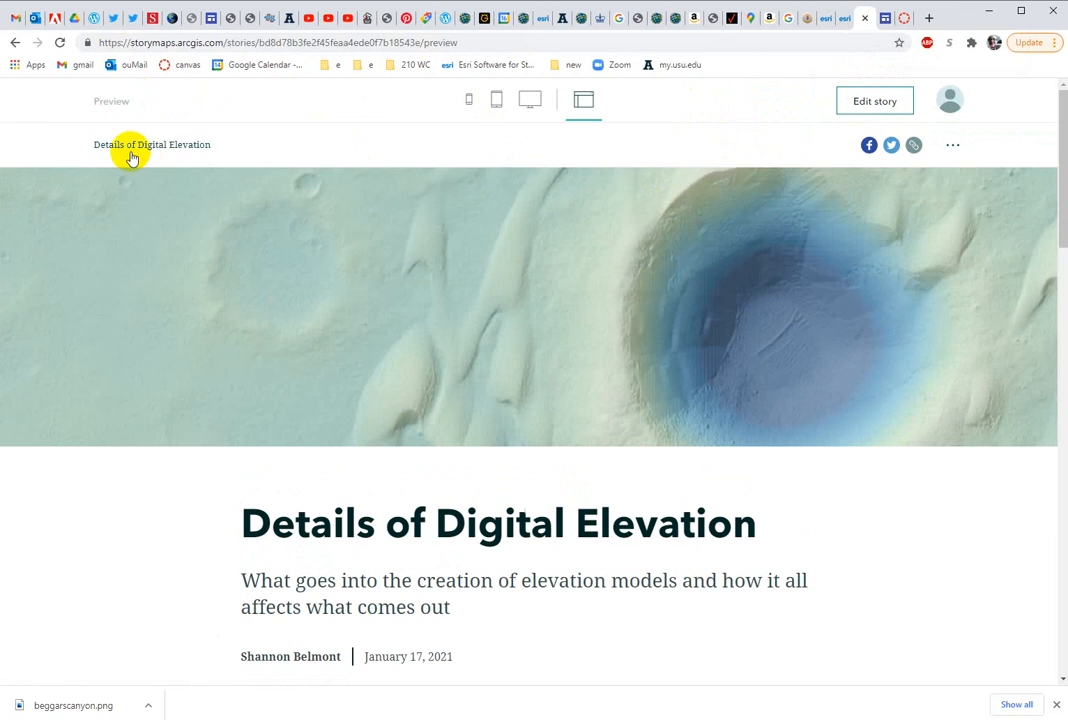
pyautogui.moveTo(493, 40)
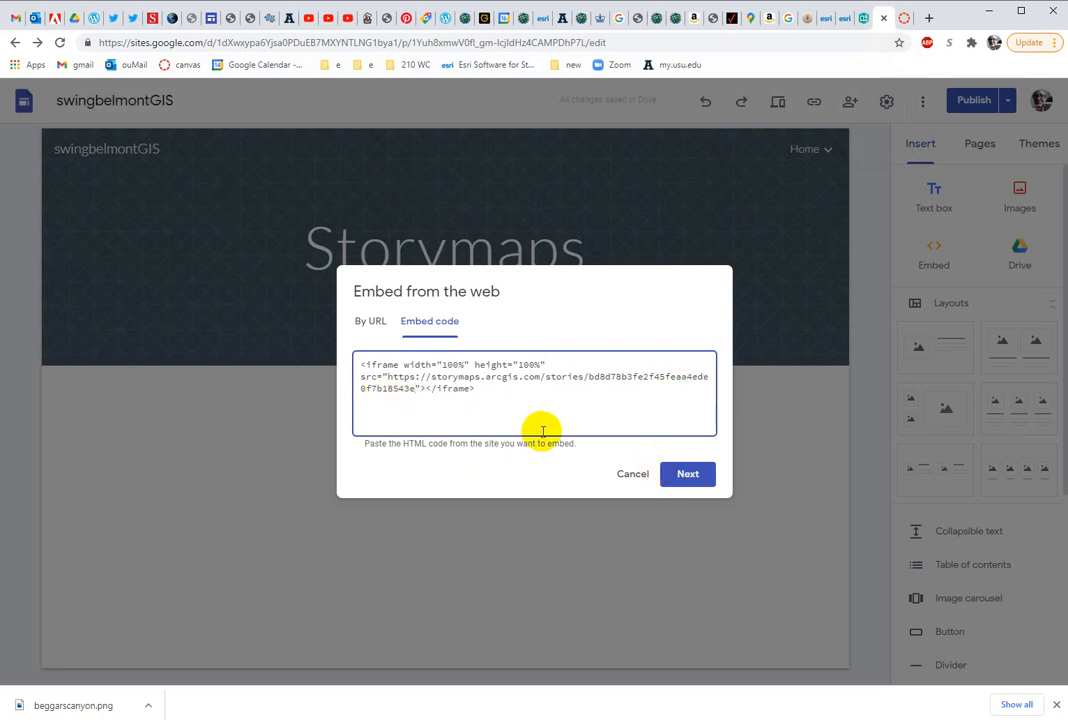
# Preview the pasted iframe embed showing the Details of Digital Elevation story
pyautogui.click(687, 473)
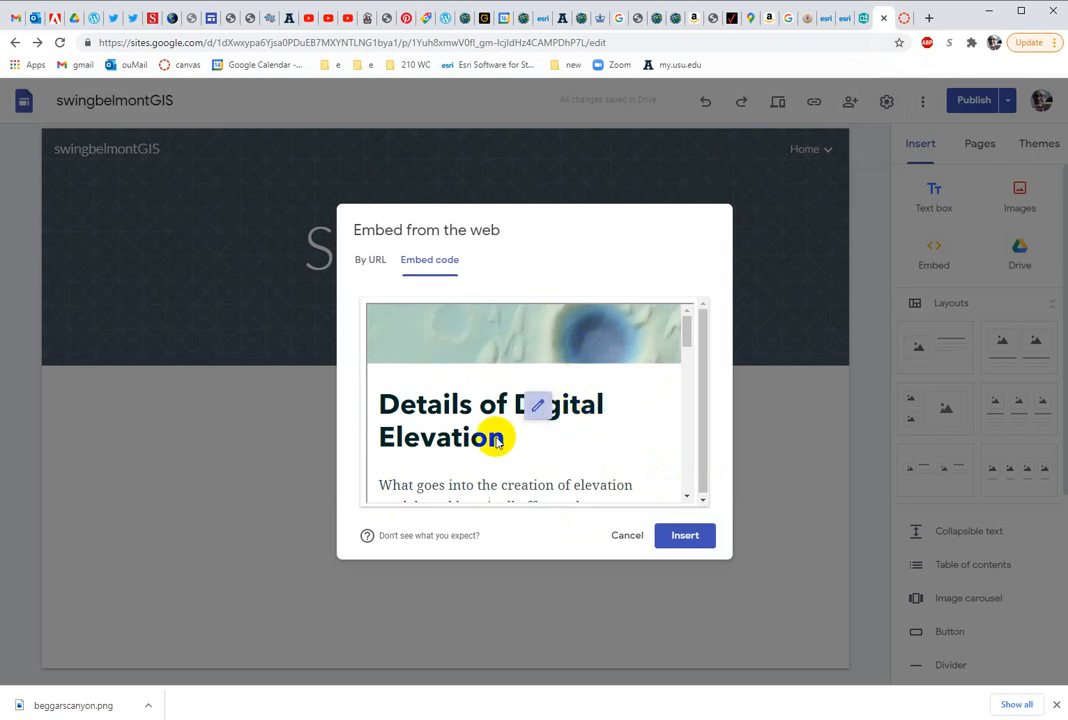
pyautogui.moveTo(588, 357)
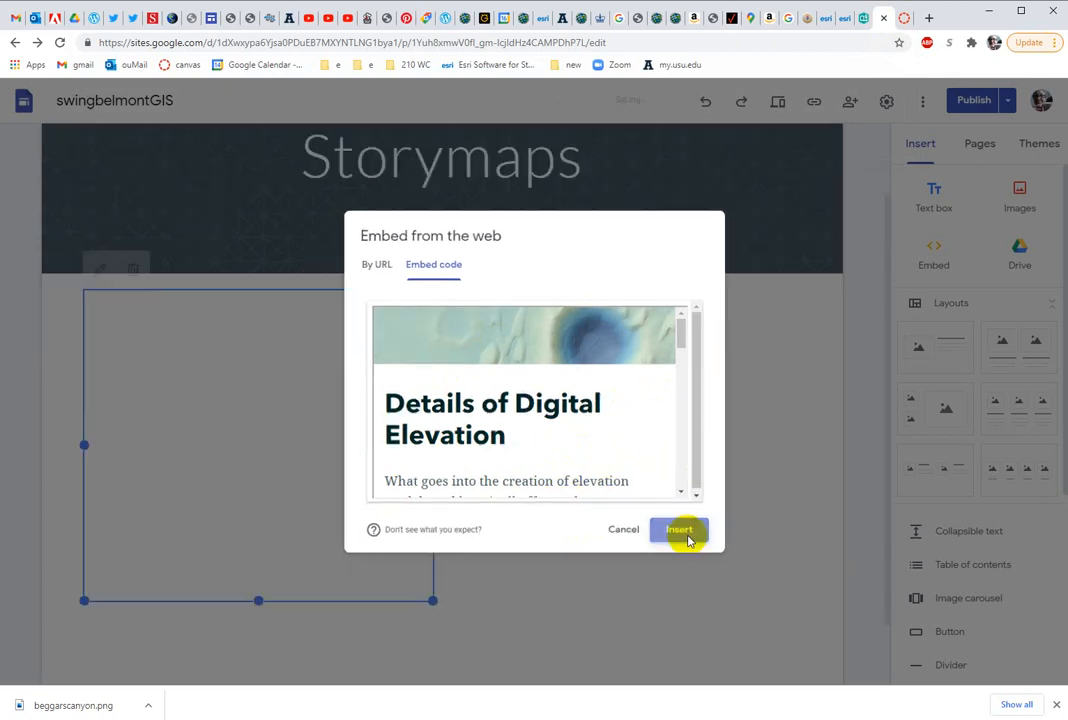
# Insert the story map embed and drag its corner to span the page width
pyautogui.click(678, 529)
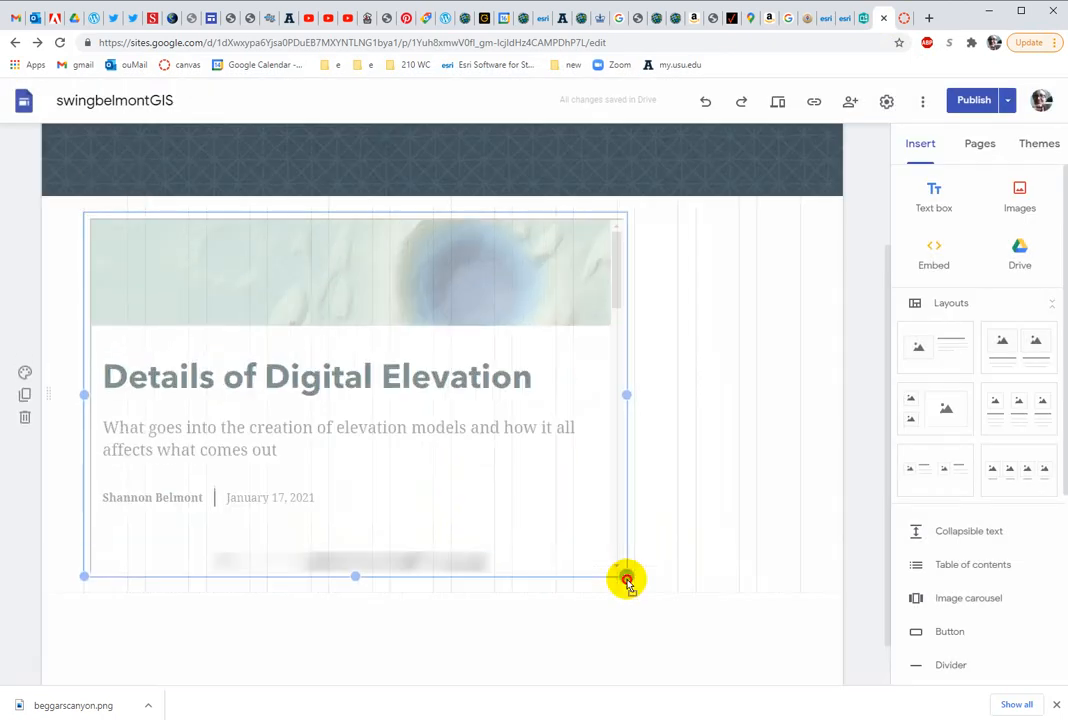
pyautogui.moveTo(627, 580); pyautogui.dragTo(820, 678)
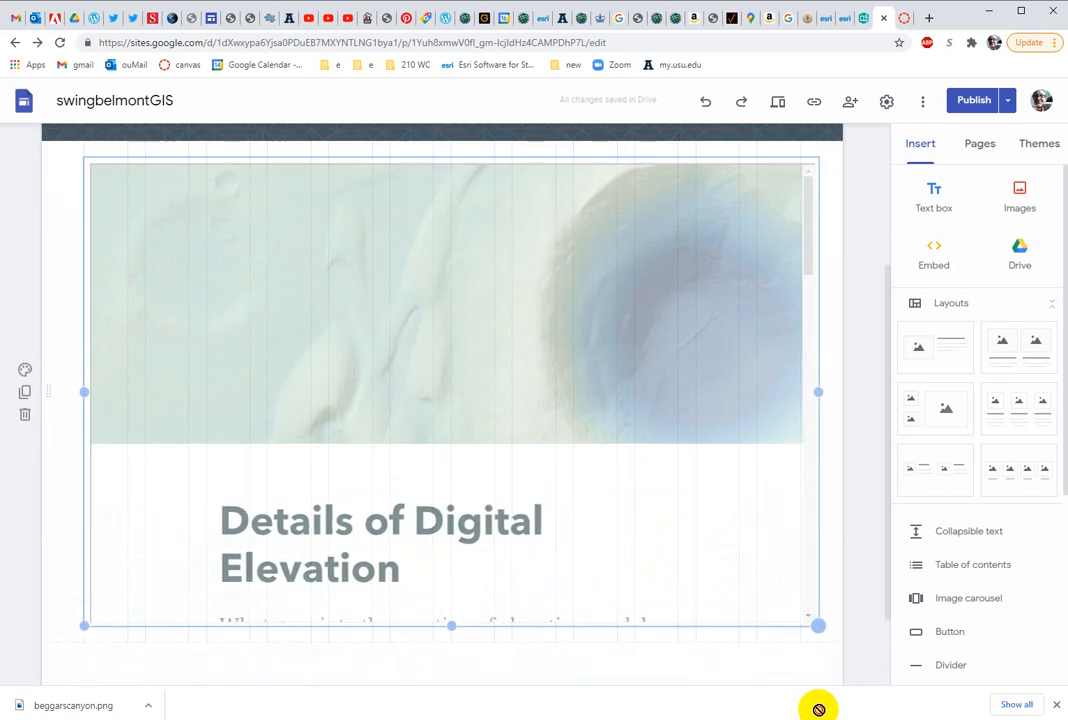
pyautogui.scroll(-3)
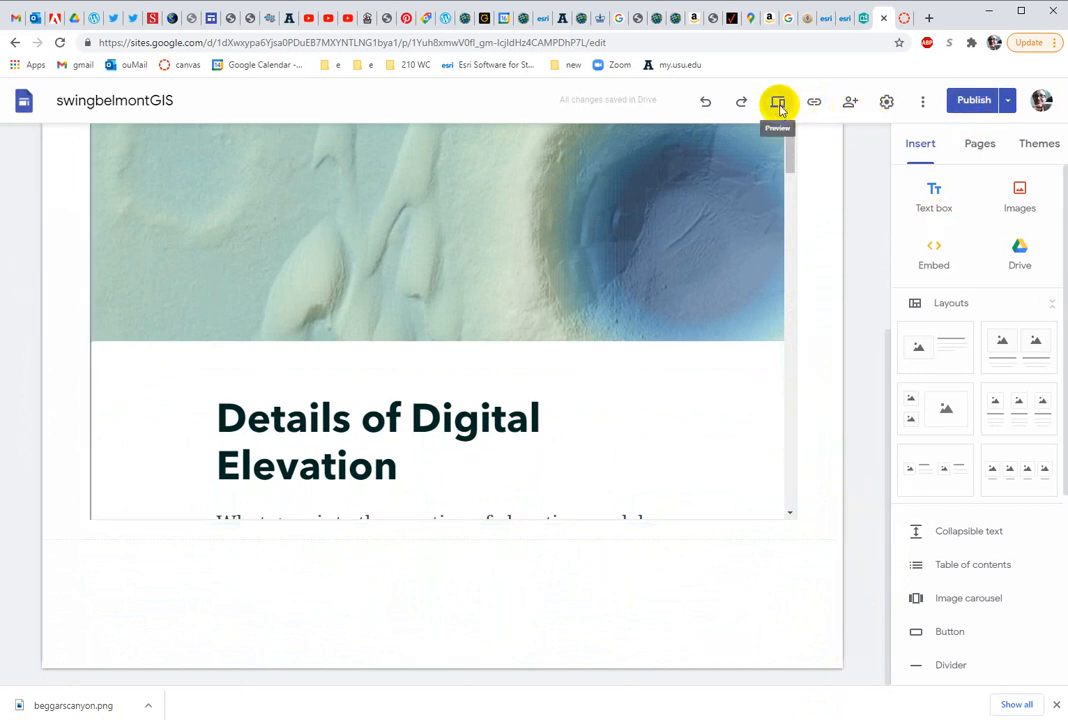
# Preview the Storymaps page and scroll through the embedded story map
pyautogui.click(778, 101)
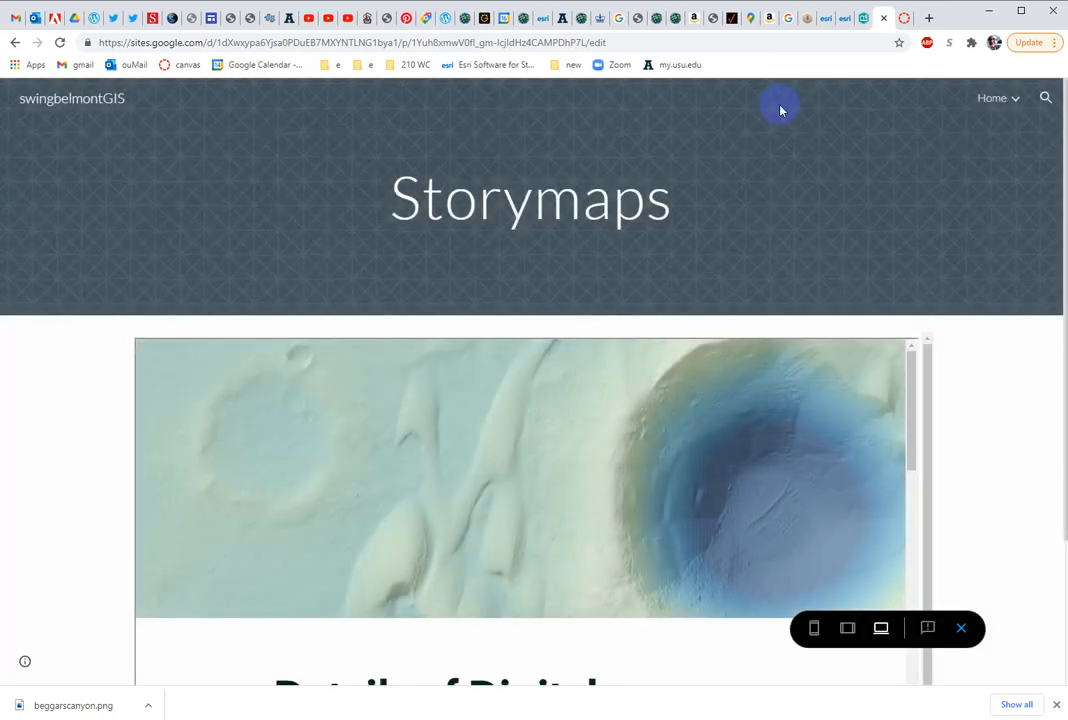
pyautogui.scroll(-3)
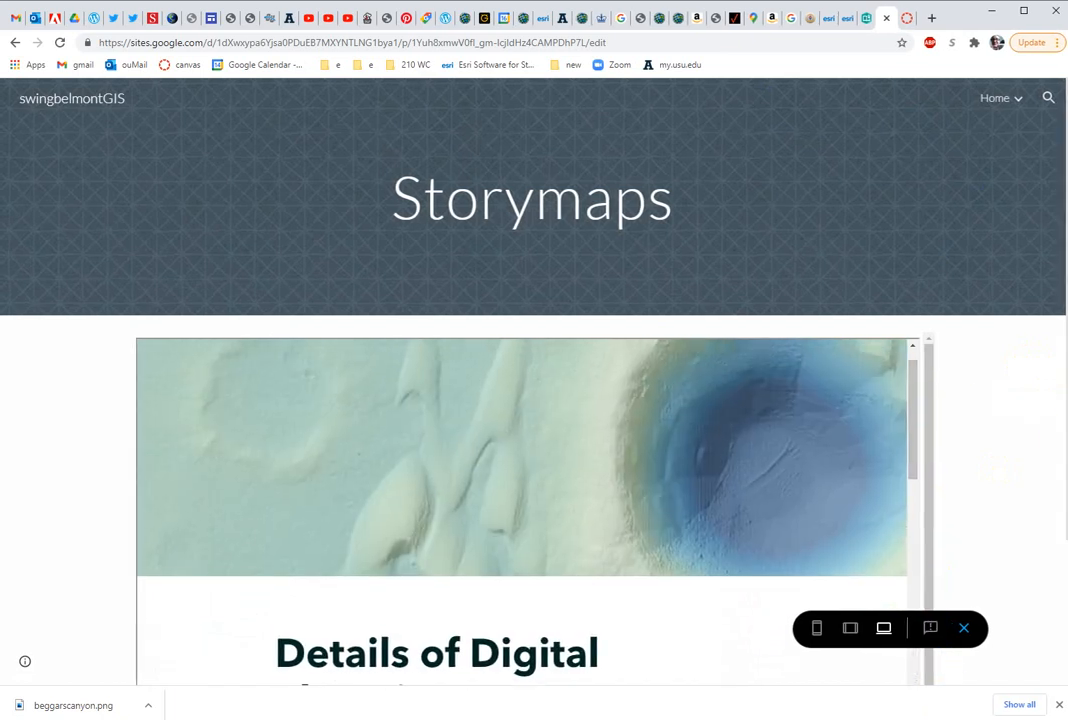
pyautogui.moveTo(984, 443)
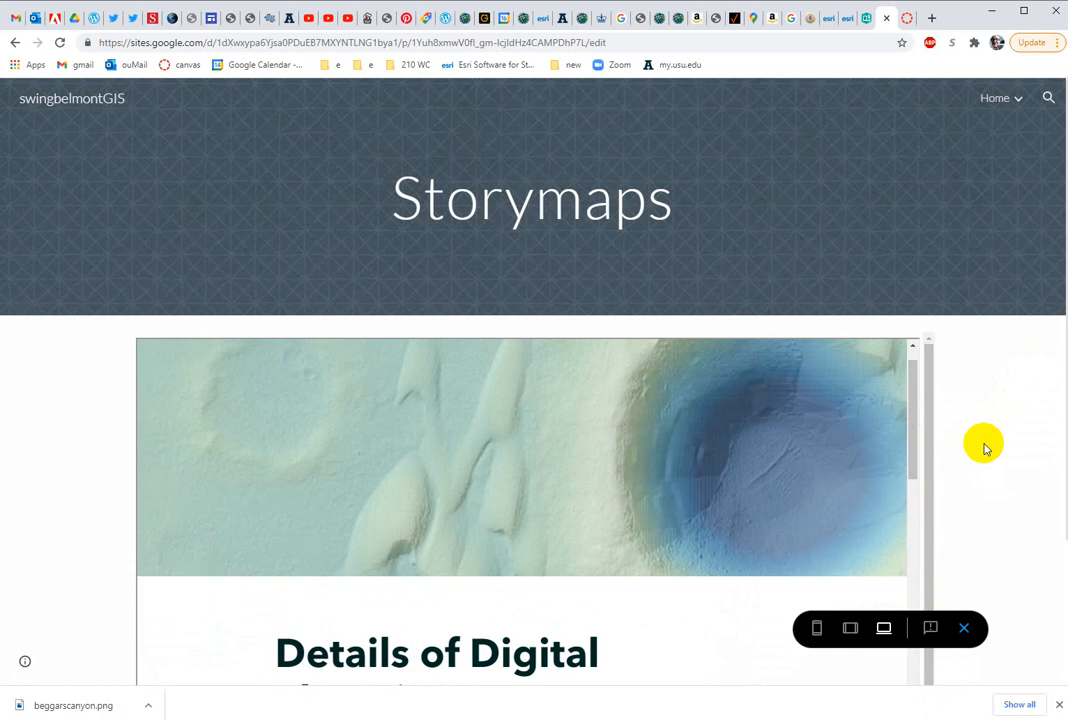
pyautogui.moveTo(71, 338)
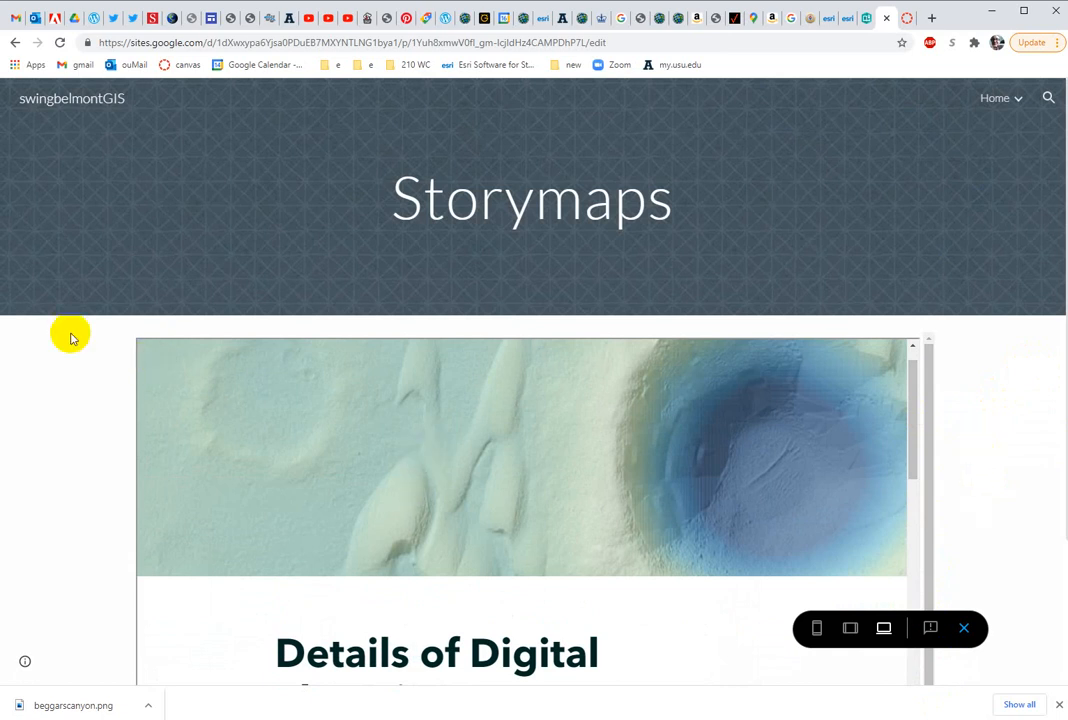
pyautogui.moveTo(549, 230)
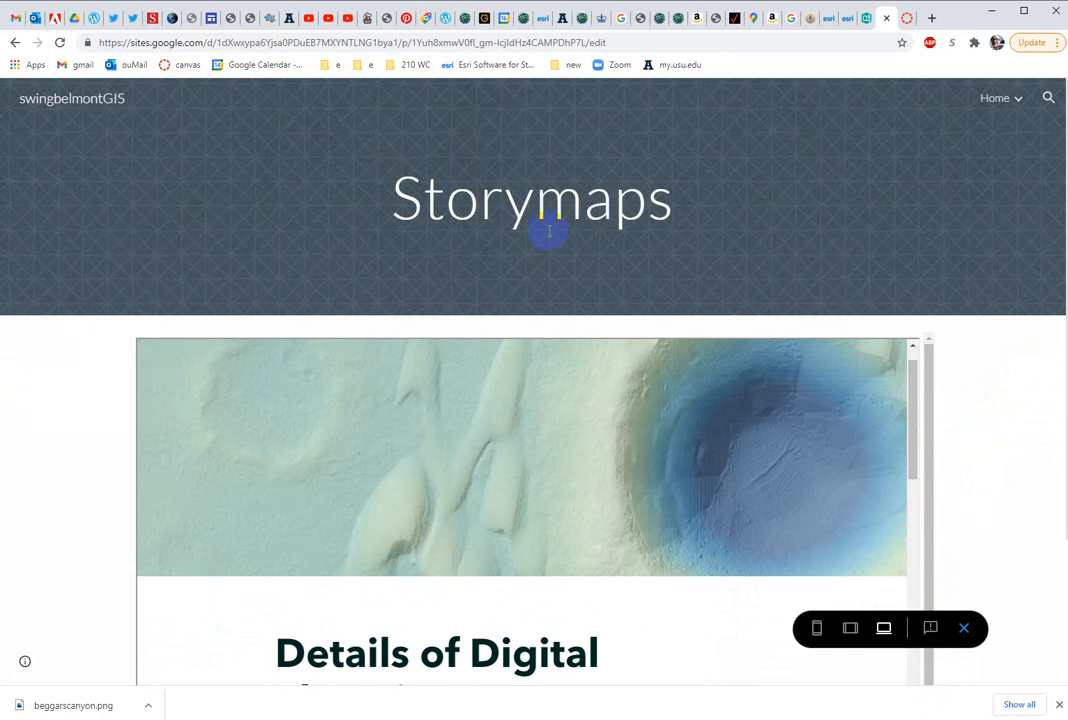
pyautogui.moveTo(152, 470)
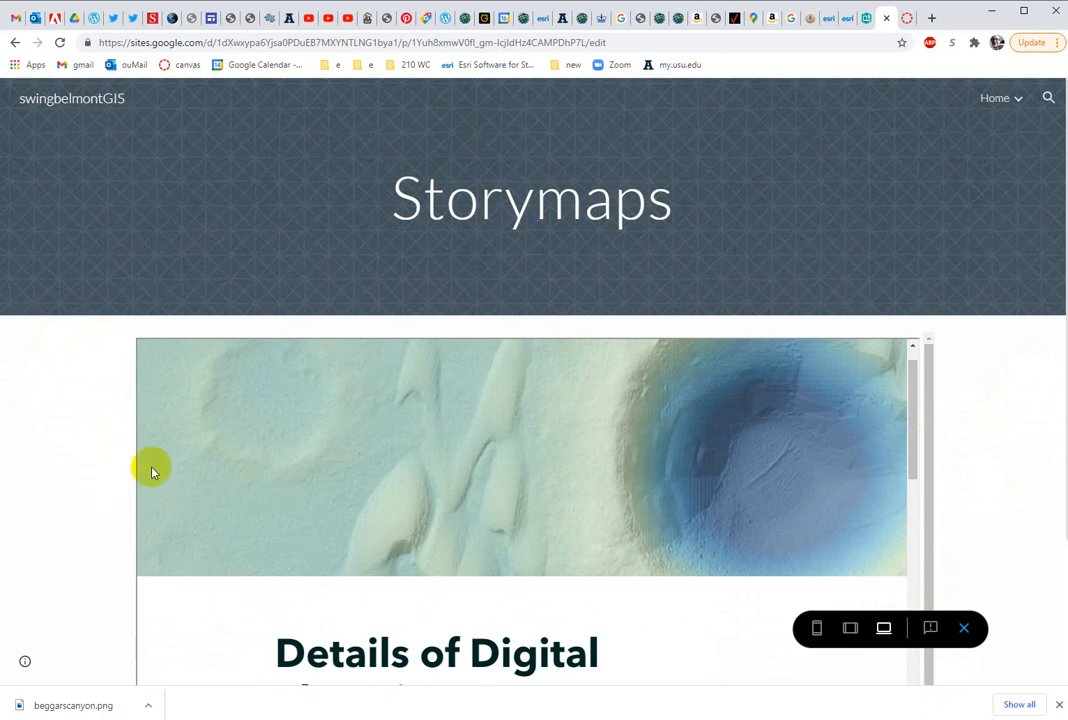
pyautogui.moveTo(650, 490)
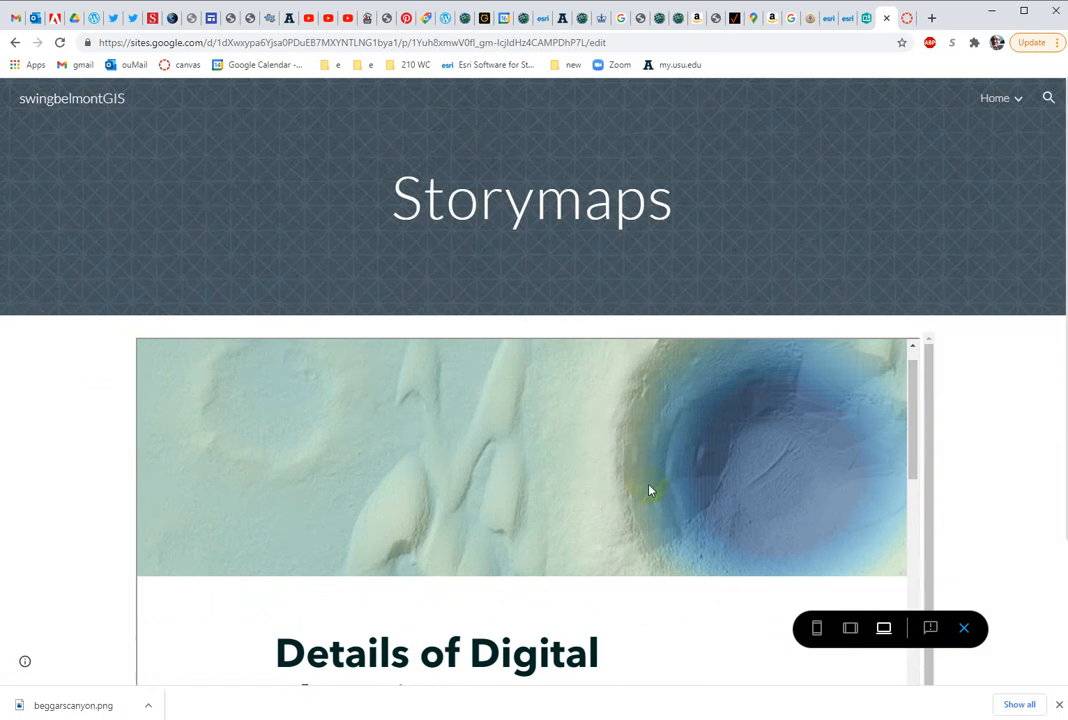
pyautogui.moveTo(1010, 342)
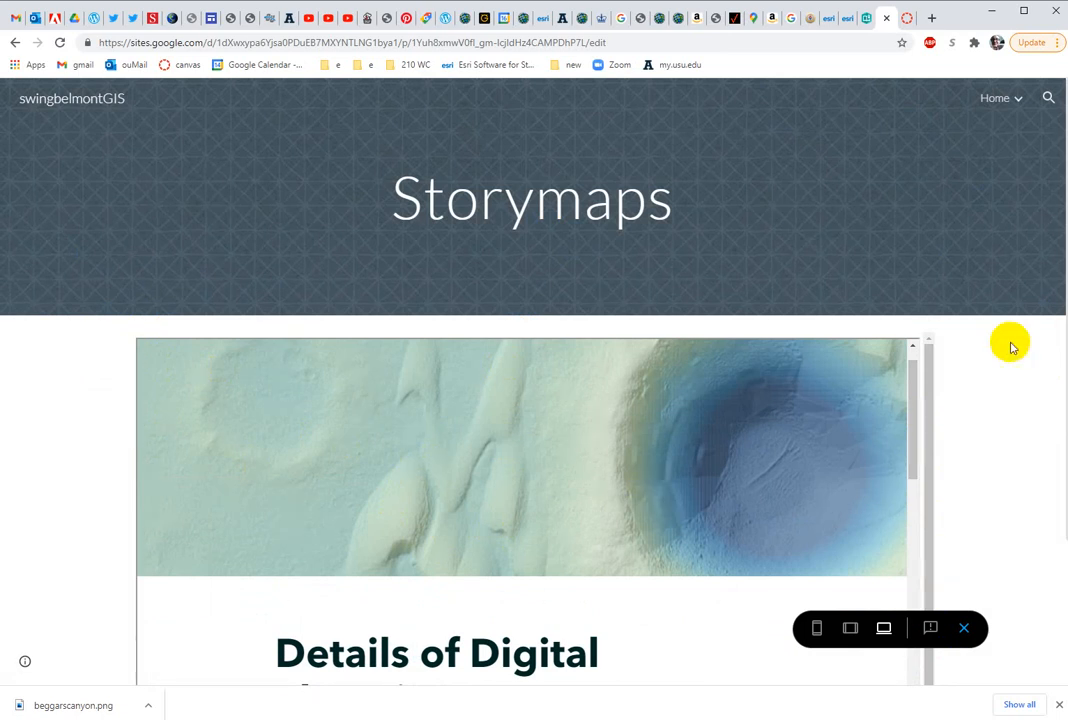
pyautogui.moveTo(997, 374)
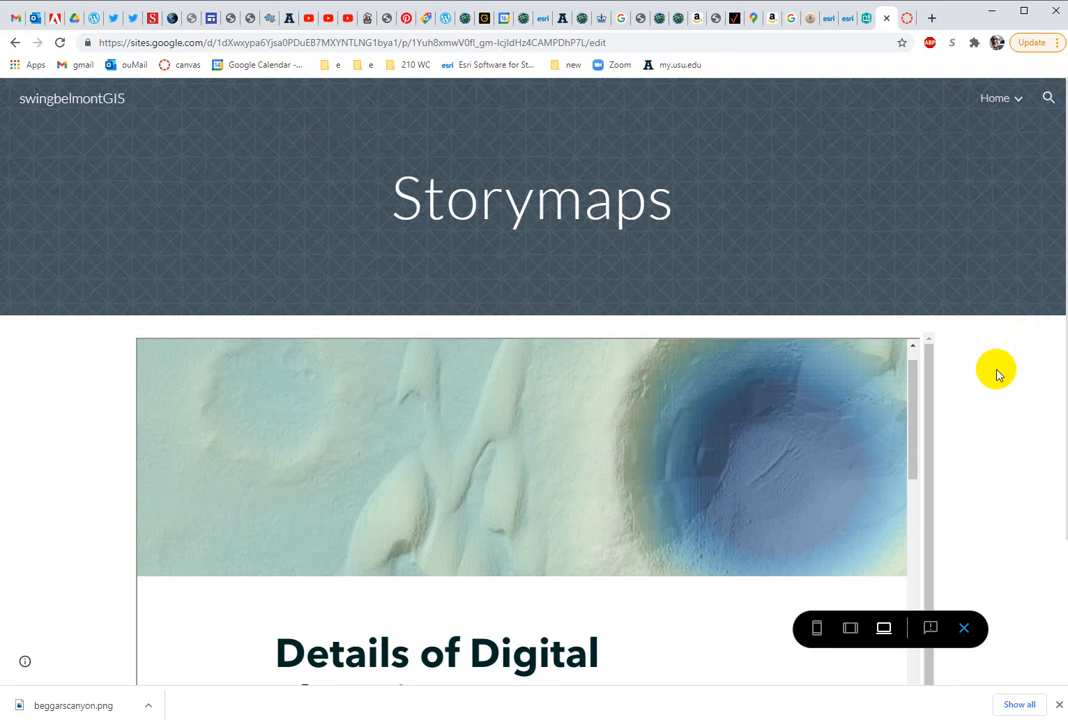
pyautogui.moveTo(983, 390)
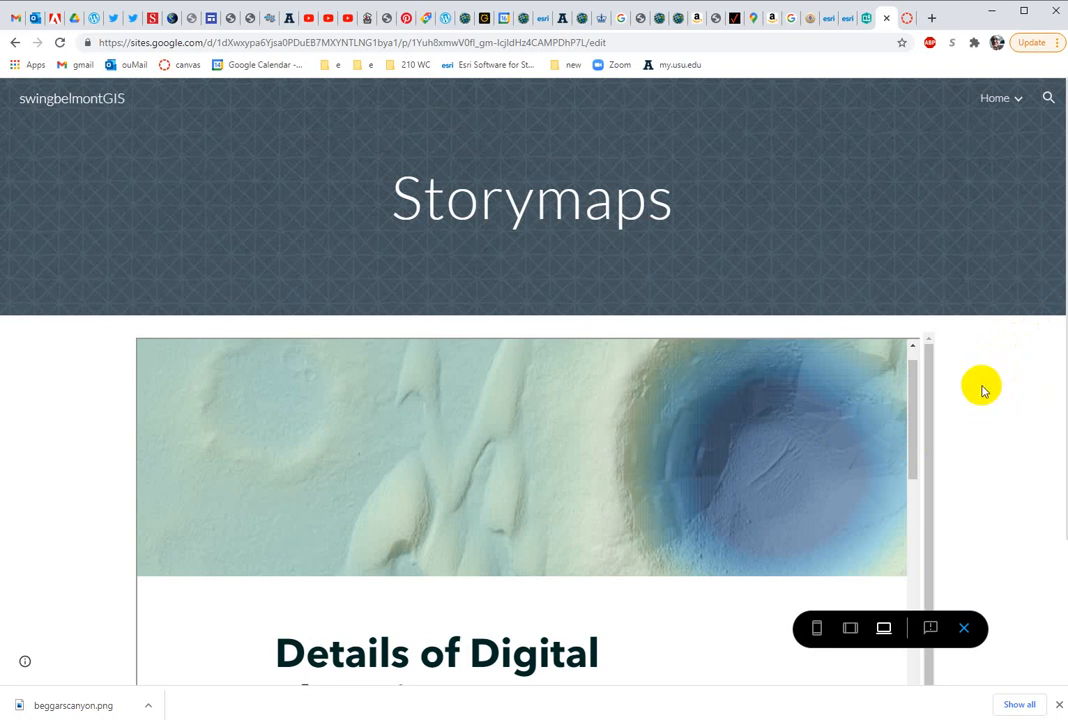
pyautogui.moveTo(1049, 405)
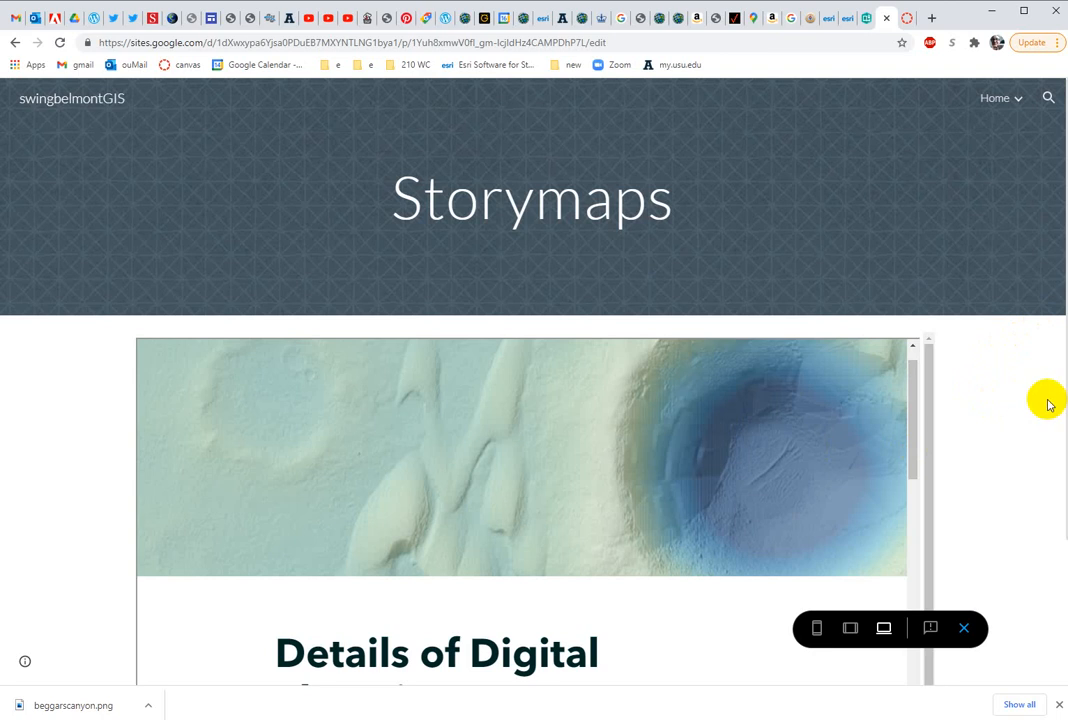
pyautogui.moveTo(981, 441)
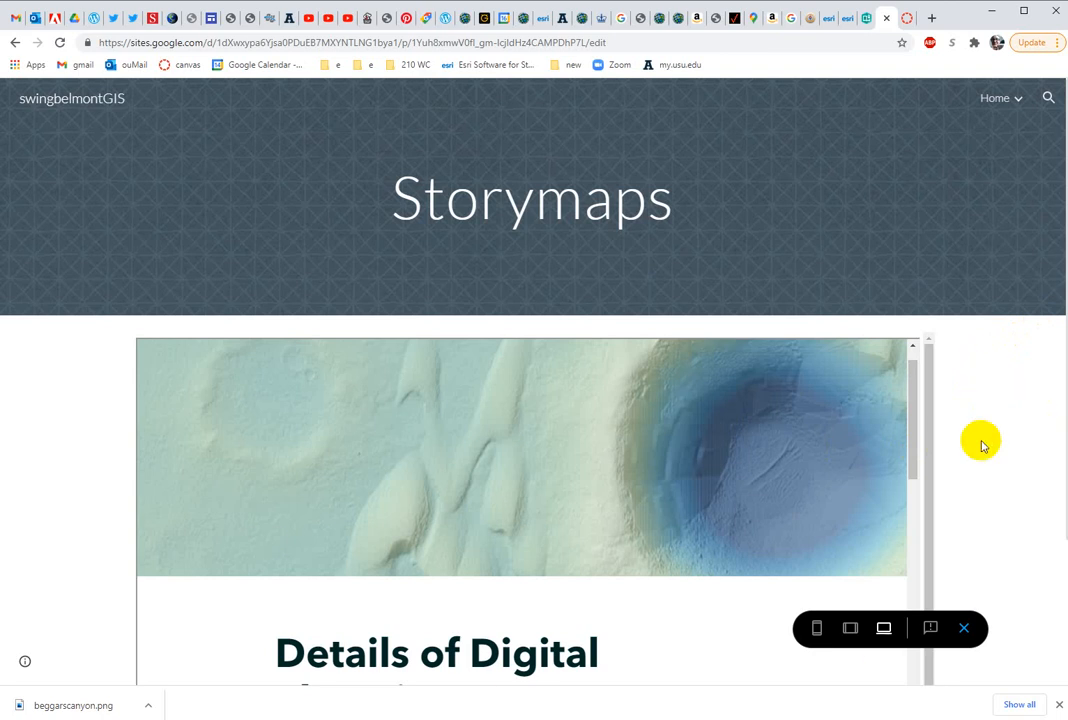